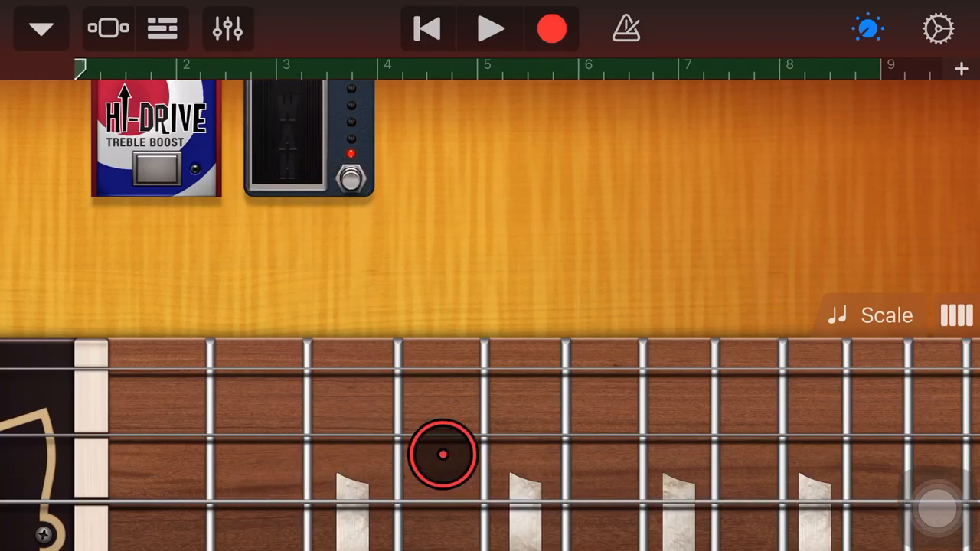
Play notes on the fretboard and rock the wah pedal to sweep the tone
{"action": "left_click_drag", "start_coordinate": [443, 453], "coordinate": [508, 220]}
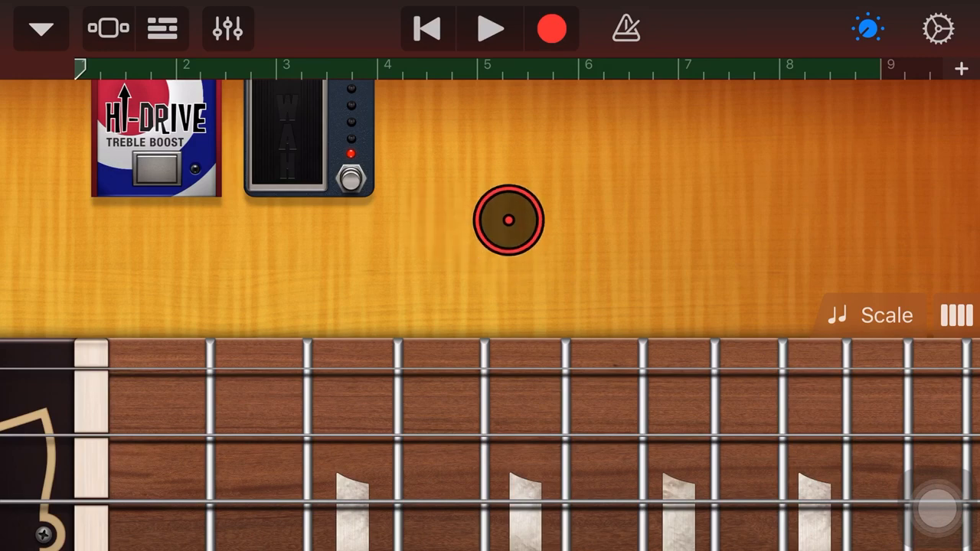
{"action": "left_click_drag", "start_coordinate": [507, 220], "coordinate": [302, 180]}
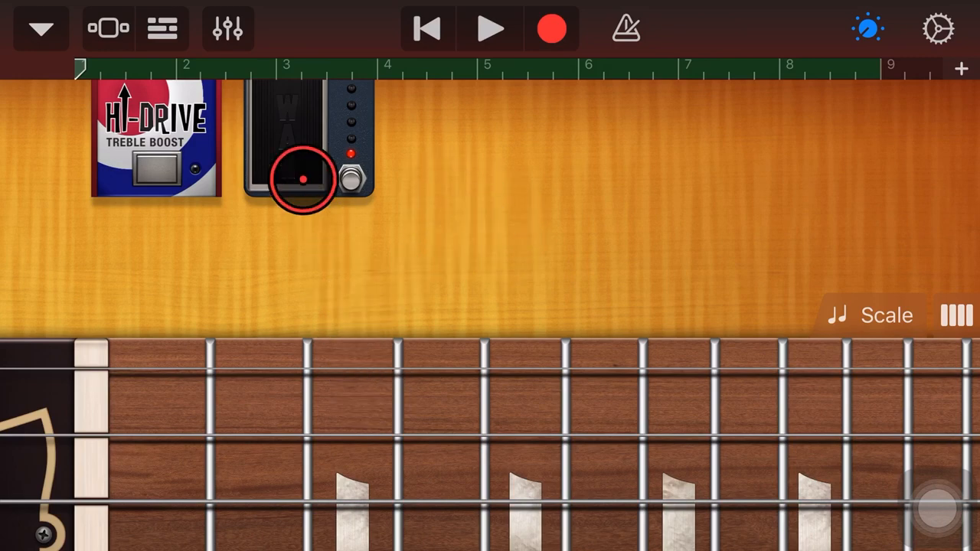
{"action": "left_click_drag", "start_coordinate": [302, 180], "coordinate": [611, 235]}
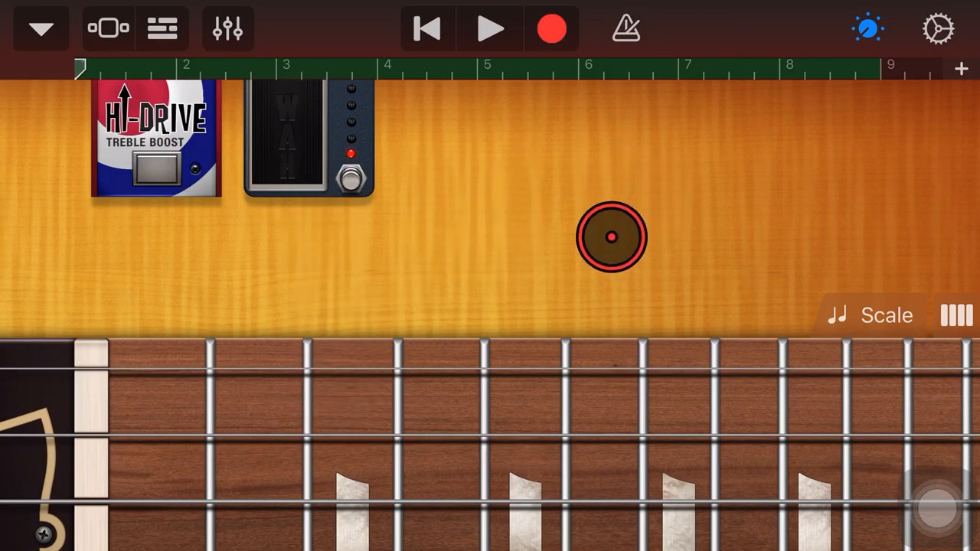
{"action": "left_click_drag", "start_coordinate": [612, 236], "coordinate": [317, 255]}
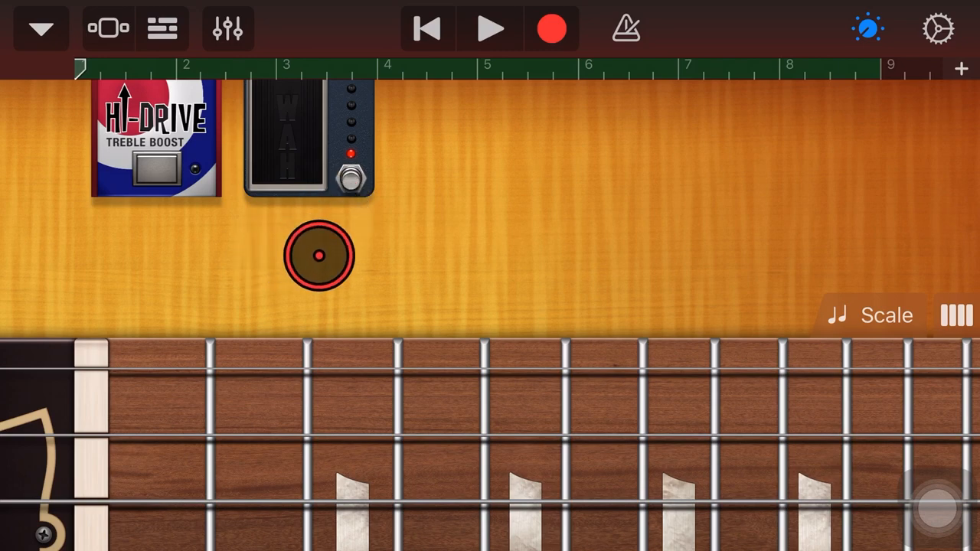
{"action": "left_click_drag", "start_coordinate": [318, 255], "coordinate": [478, 236]}
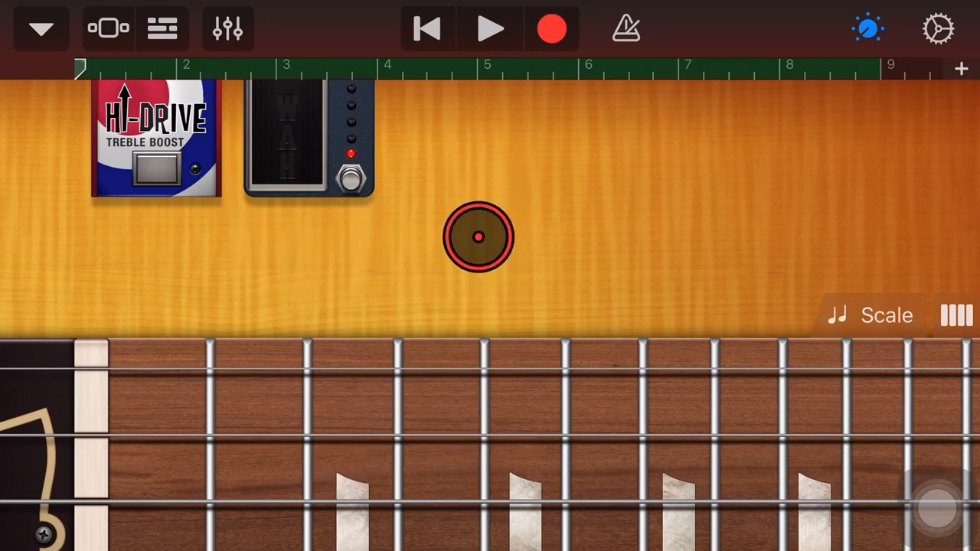
{"action": "left_click_drag", "start_coordinate": [478, 235], "coordinate": [503, 200]}
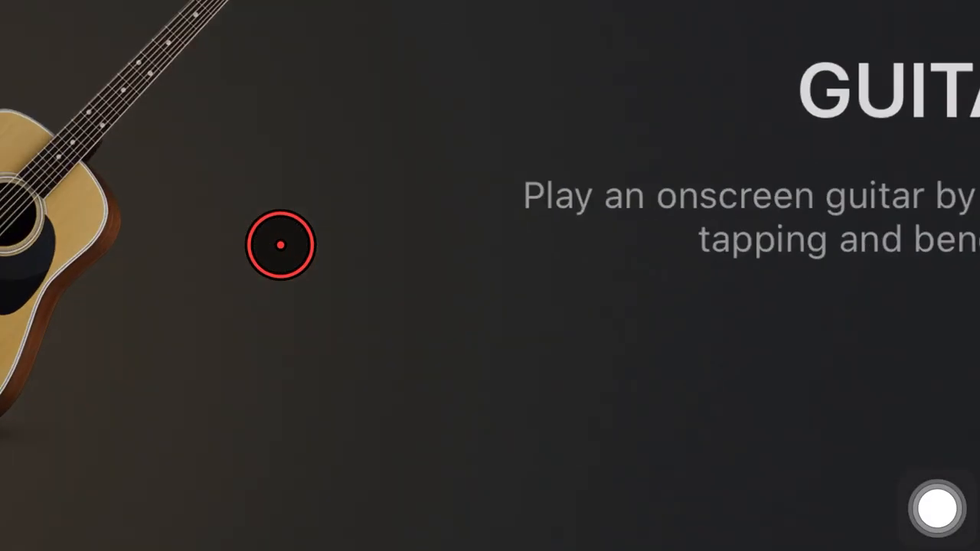
Open the Guitar instrument, strum a Bm chord, and switch to individual notes
{"action": "left_click", "coordinate": [280, 245]}
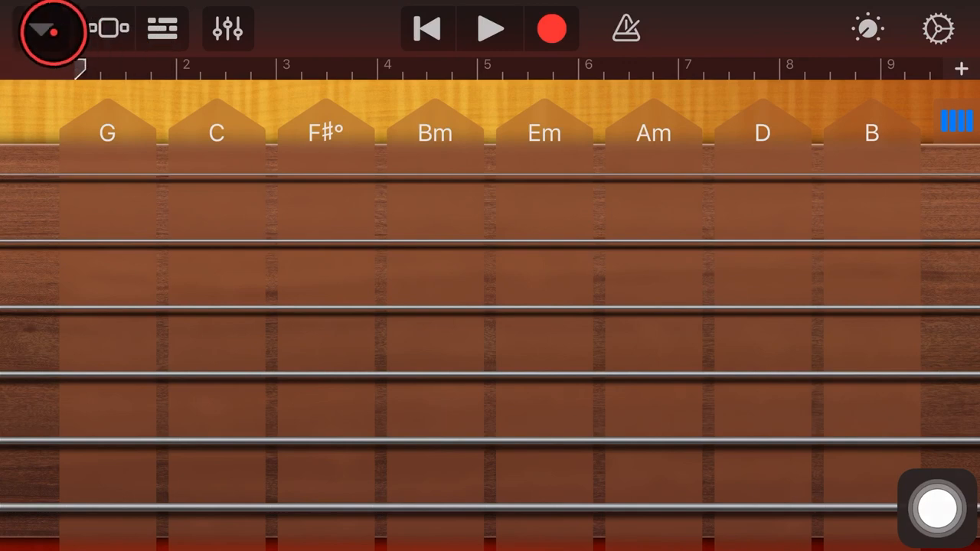
{"action": "left_click", "coordinate": [50, 28]}
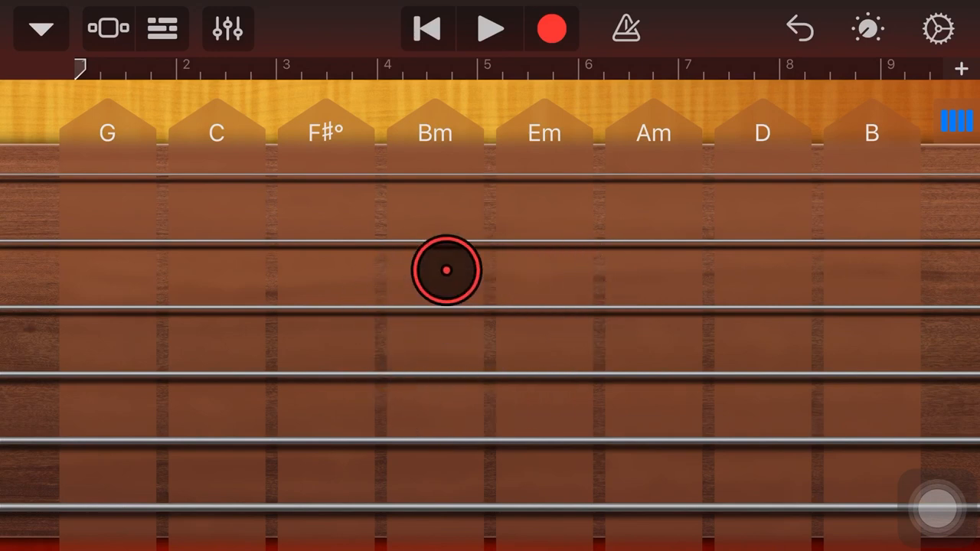
{"action": "left_click_drag", "start_coordinate": [446, 270], "coordinate": [939, 127]}
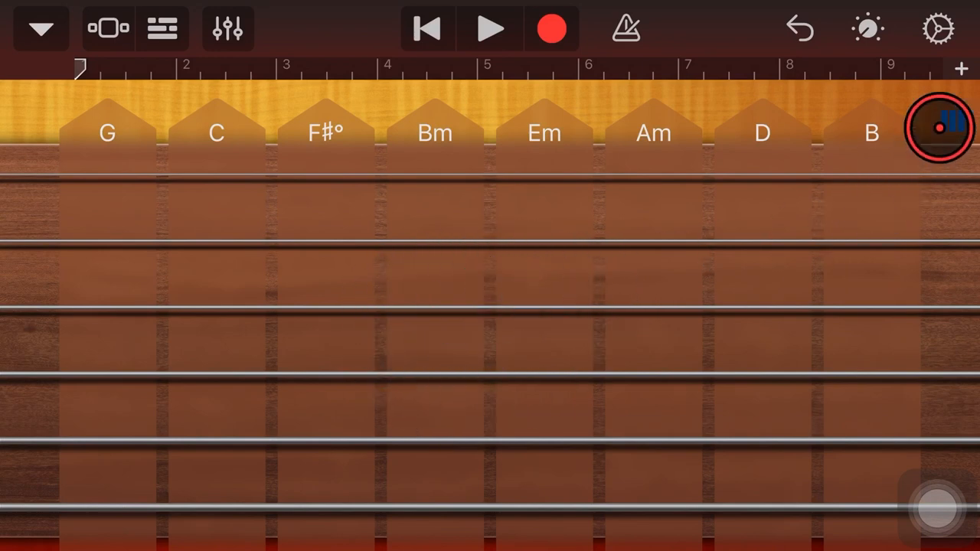
{"action": "left_click", "coordinate": [954, 121]}
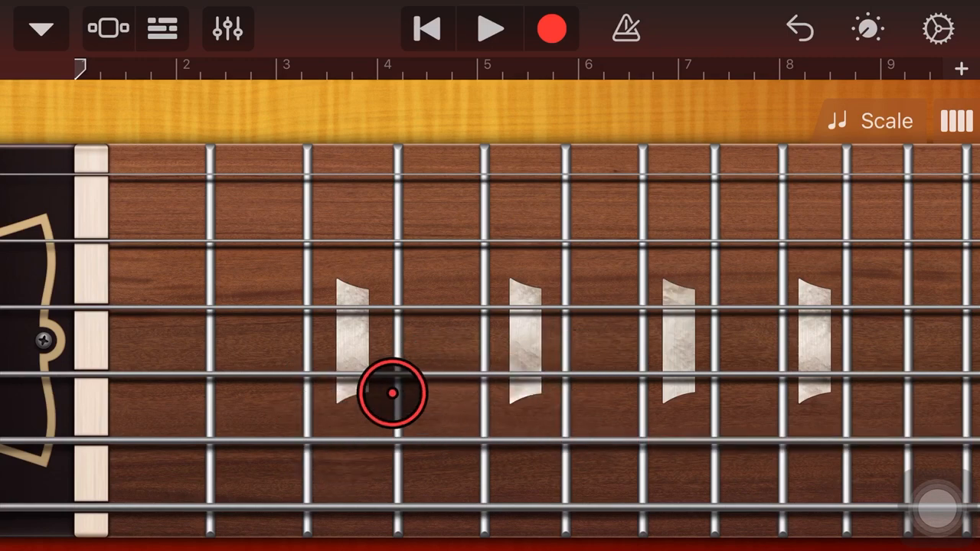
{"action": "left_click_drag", "start_coordinate": [393, 392], "coordinate": [436, 374]}
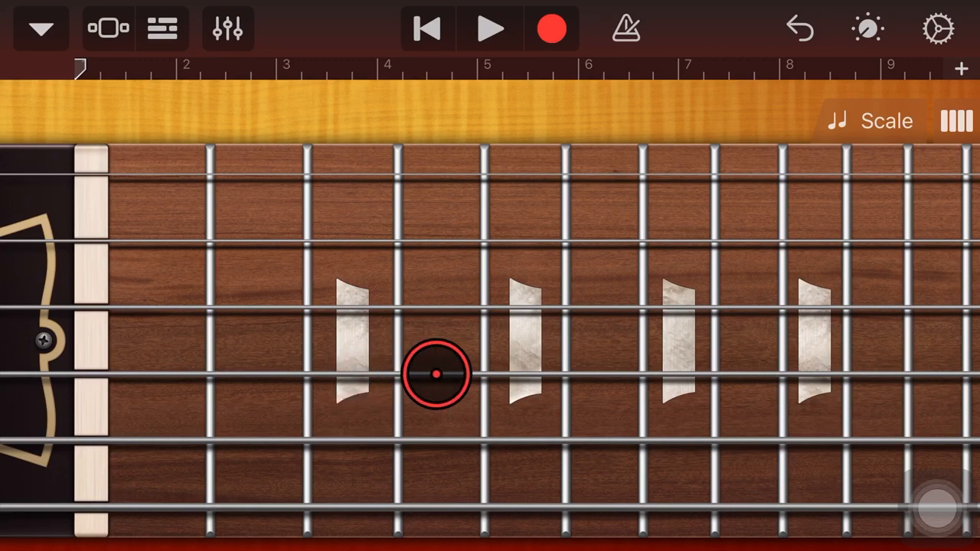
{"action": "left_click_drag", "start_coordinate": [437, 375], "coordinate": [463, 277]}
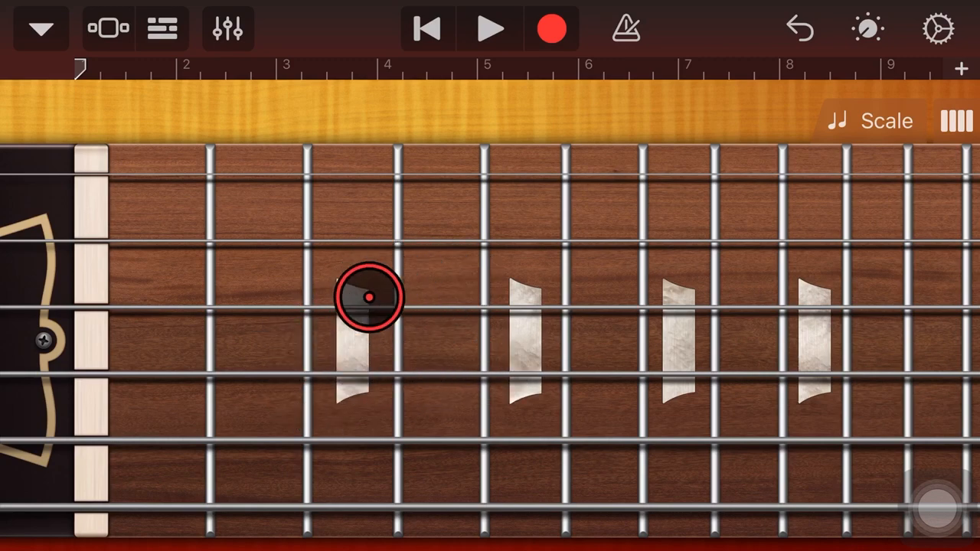
{"action": "left_click_drag", "start_coordinate": [370, 298], "coordinate": [354, 301]}
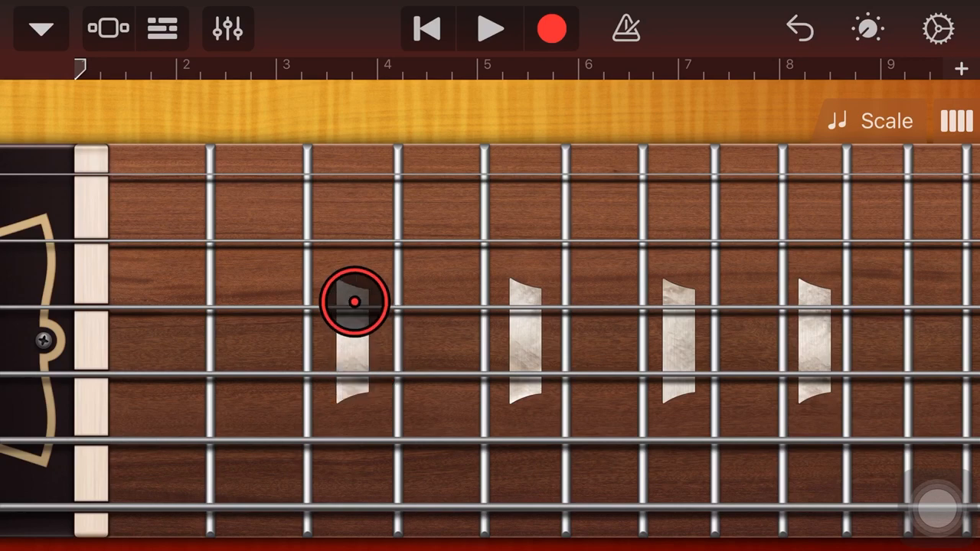
{"action": "left_click_drag", "start_coordinate": [354, 300], "coordinate": [548, 264]}
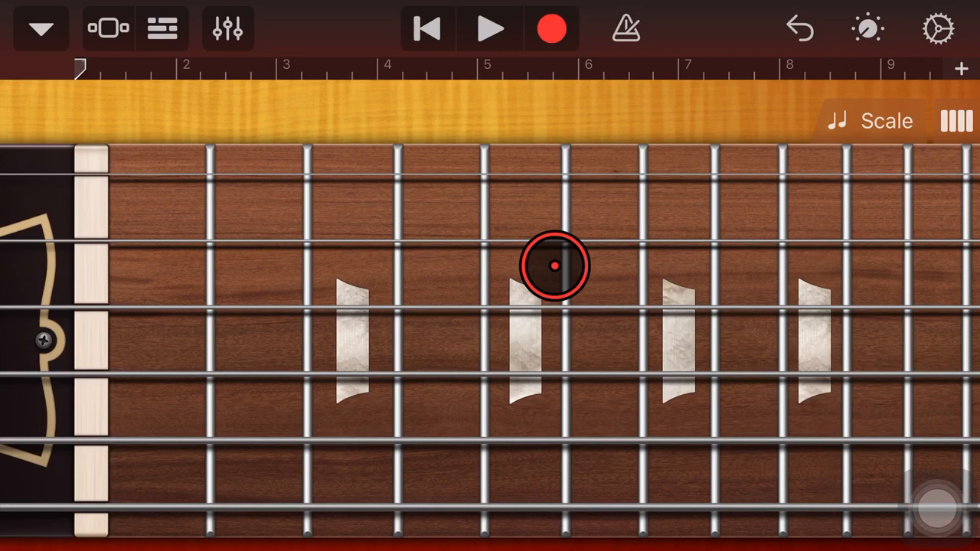
{"action": "left_click_drag", "start_coordinate": [555, 266], "coordinate": [464, 312]}
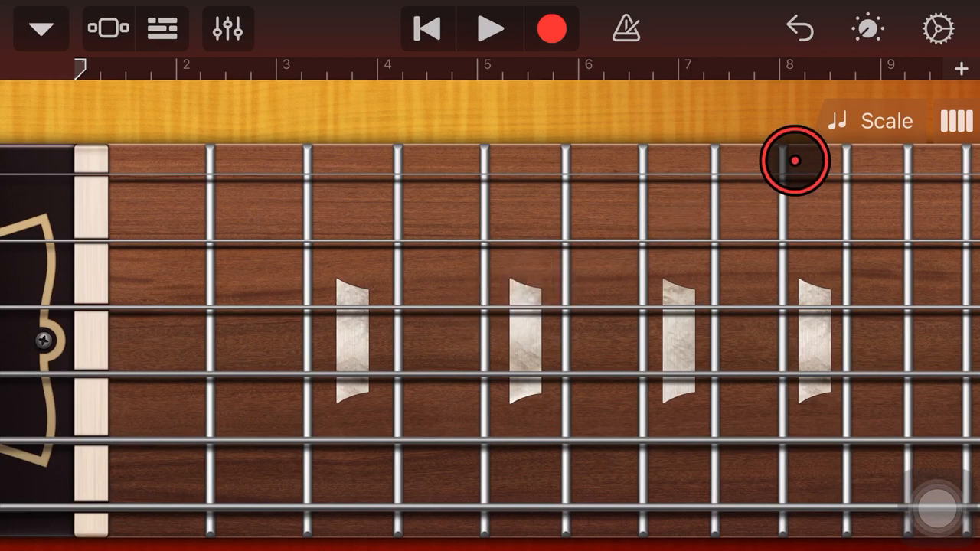
Show the Hi-Drive Treble Boost and Wah stompboxes above the fretboard
{"action": "left_click", "coordinate": [867, 29]}
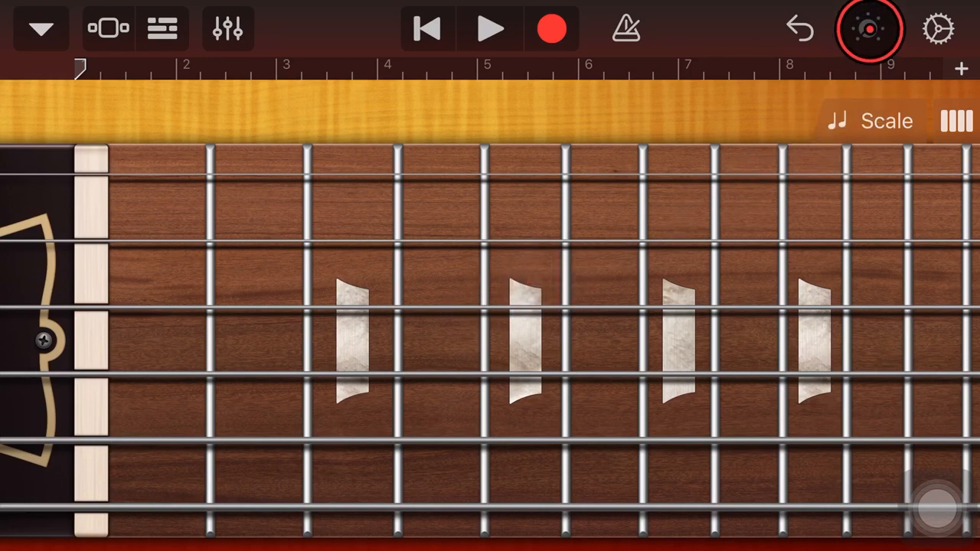
{"action": "left_click", "coordinate": [868, 29]}
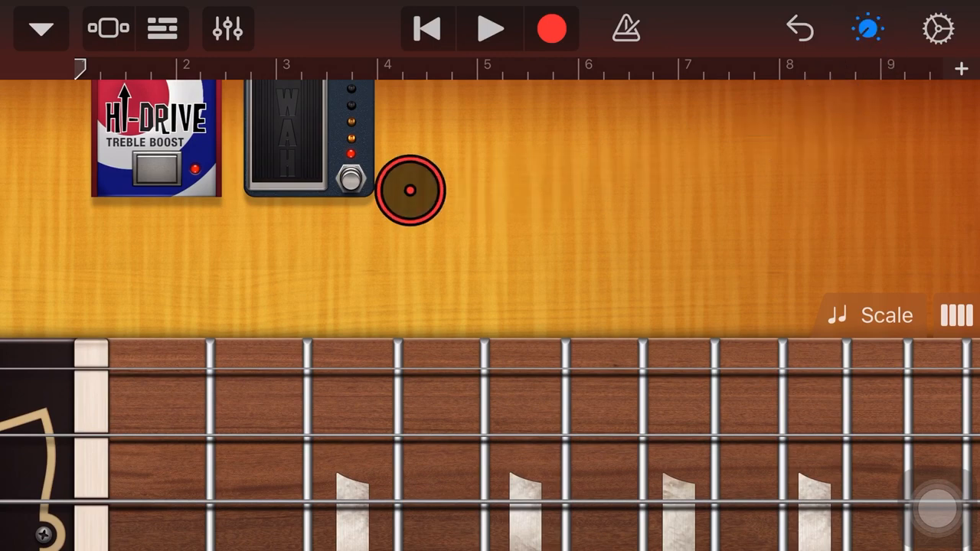
{"action": "left_click_drag", "start_coordinate": [410, 190], "coordinate": [299, 141]}
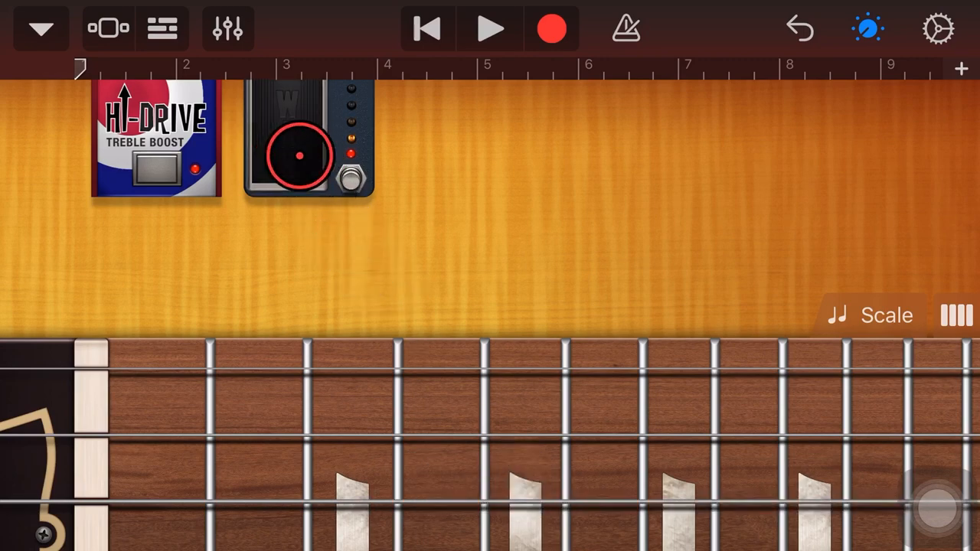
Rock the Wah pedal back and forth to sweep the tone
{"action": "left_click_drag", "start_coordinate": [299, 157], "coordinate": [379, 202]}
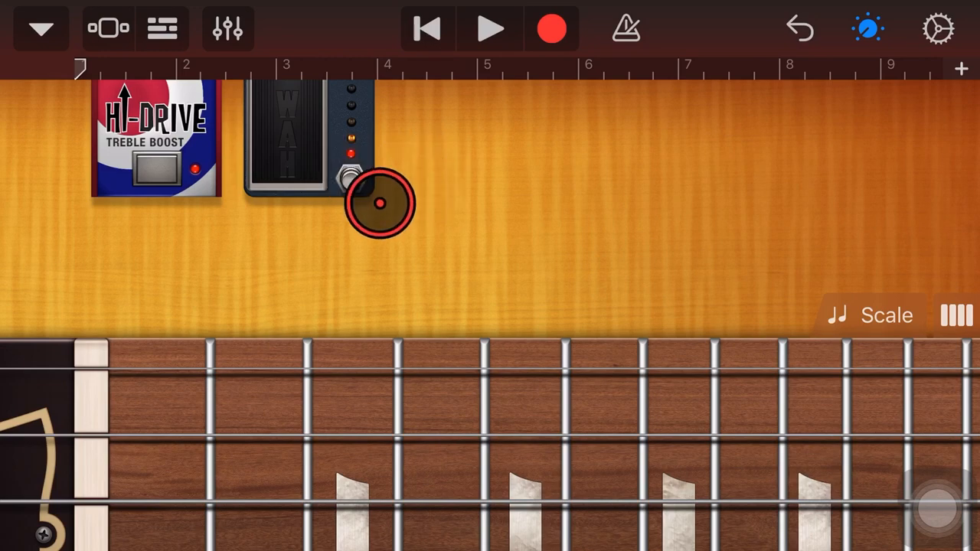
{"action": "left_click_drag", "start_coordinate": [379, 203], "coordinate": [448, 200]}
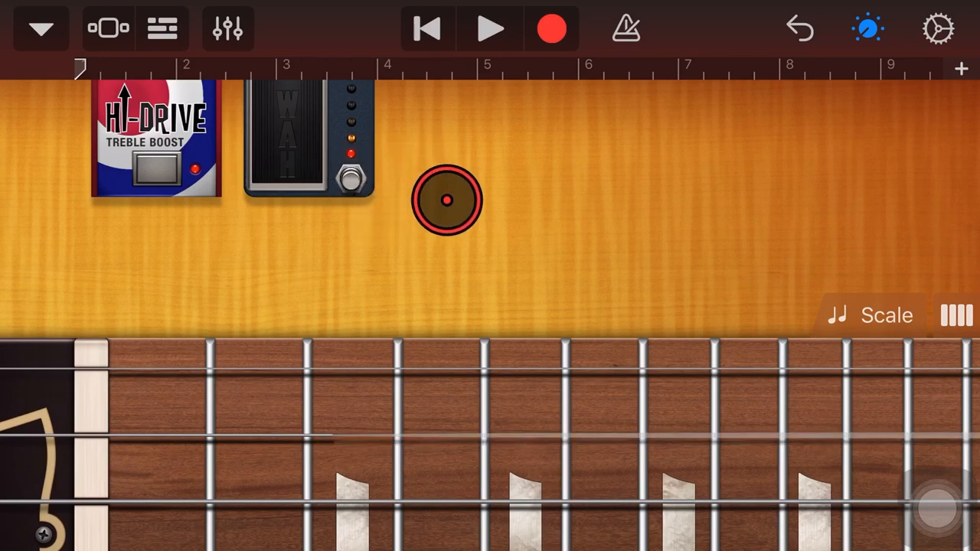
{"action": "left_click_drag", "start_coordinate": [446, 200], "coordinate": [479, 198]}
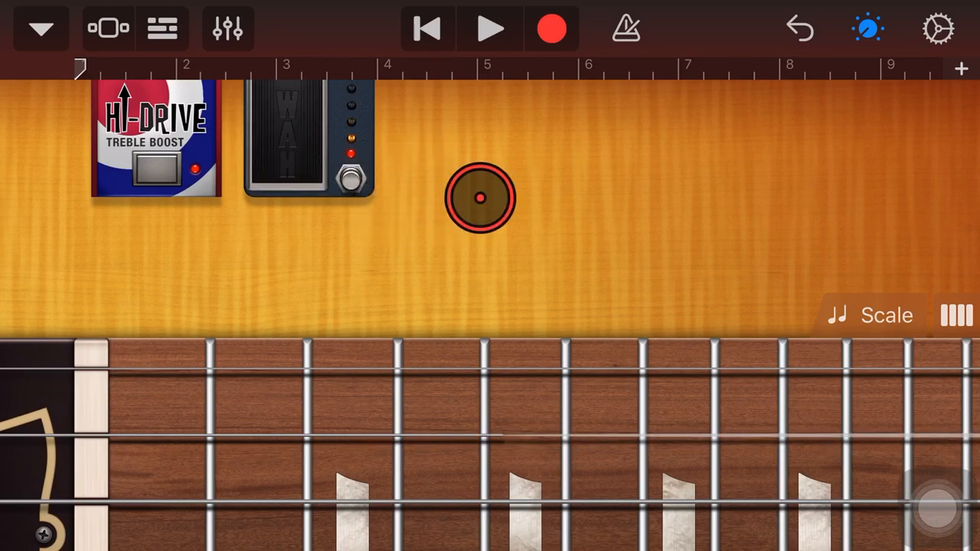
{"action": "left_click_drag", "start_coordinate": [480, 197], "coordinate": [522, 209]}
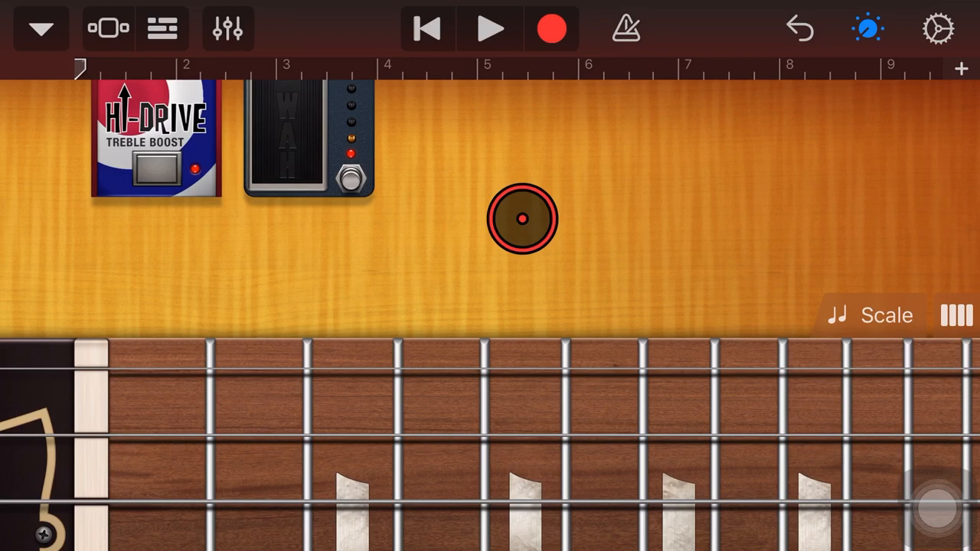
{"action": "left_click_drag", "start_coordinate": [523, 220], "coordinate": [547, 224]}
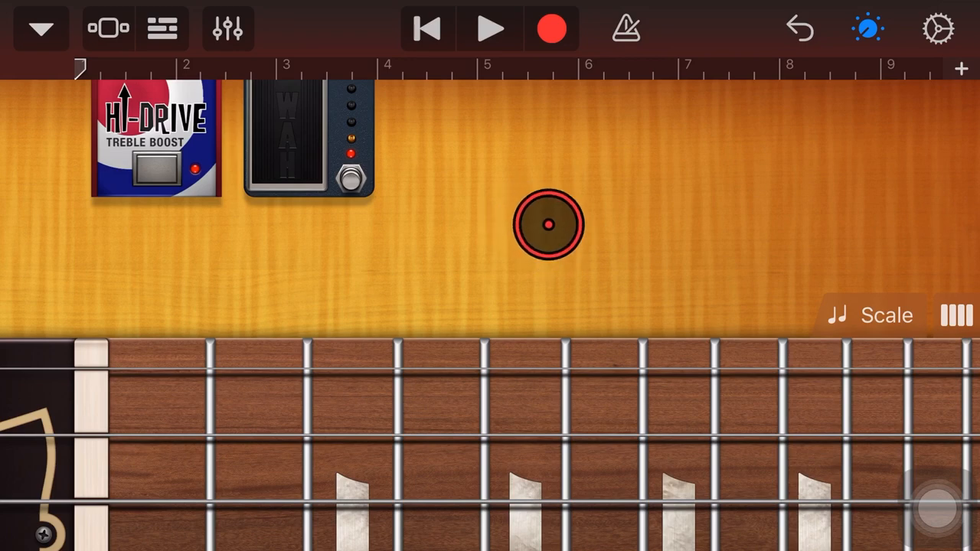
{"action": "left_click", "coordinate": [228, 28]}
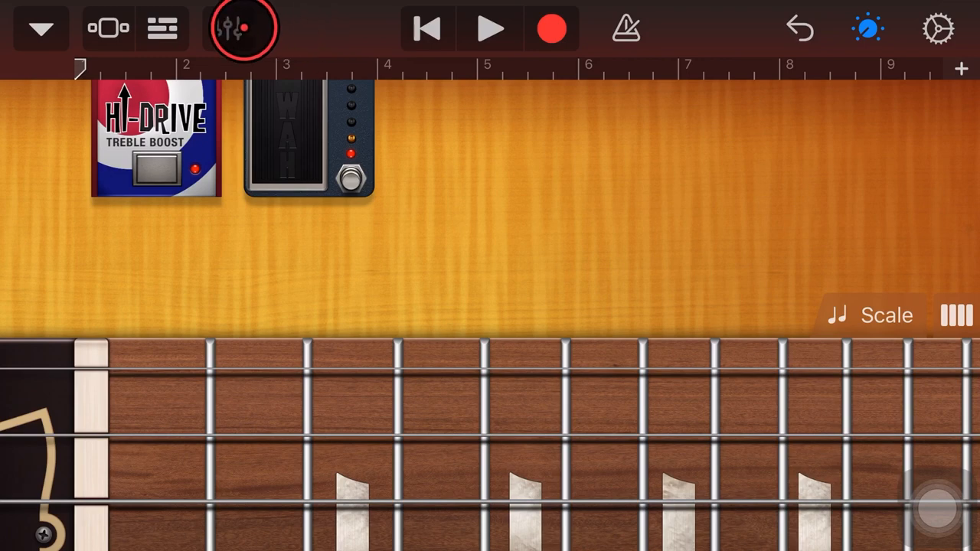
Turn on Merge Recordings under Track Settings > Recording for the Retro Wah track
{"action": "left_click", "coordinate": [241, 29]}
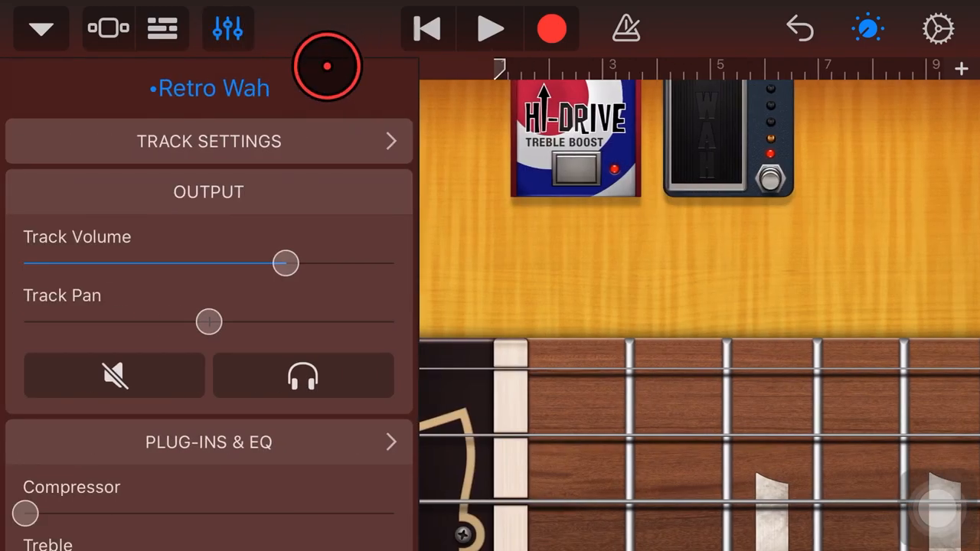
{"action": "left_click", "coordinate": [227, 28]}
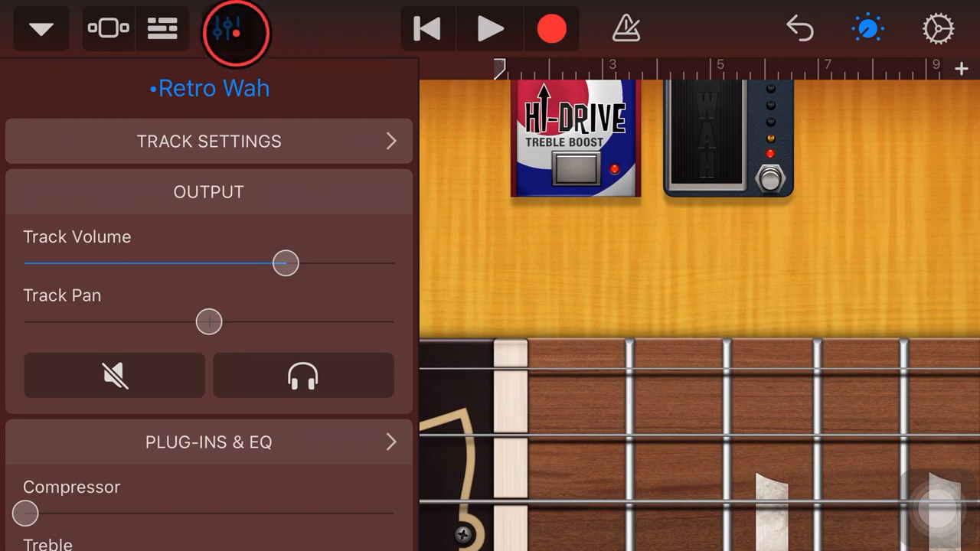
{"action": "left_click", "coordinate": [227, 28]}
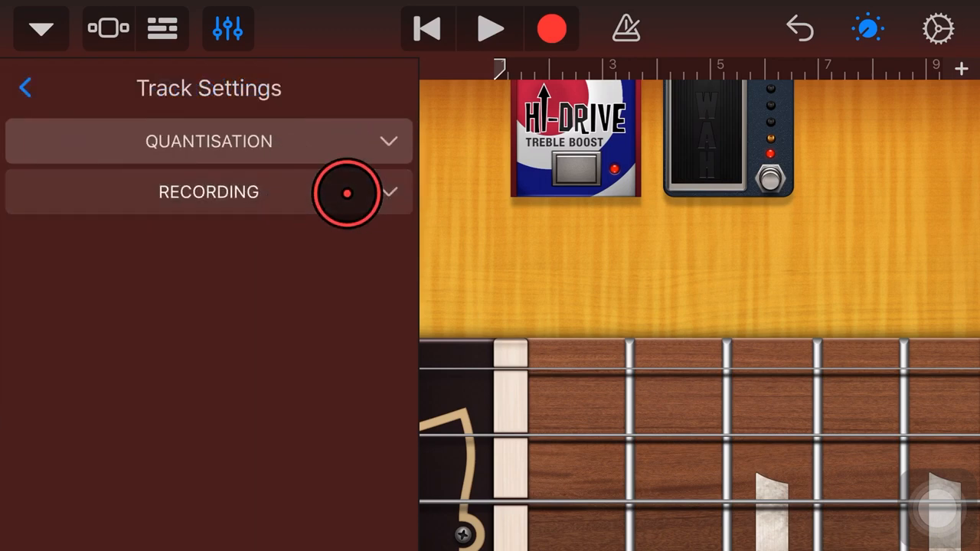
{"action": "left_click", "coordinate": [208, 191]}
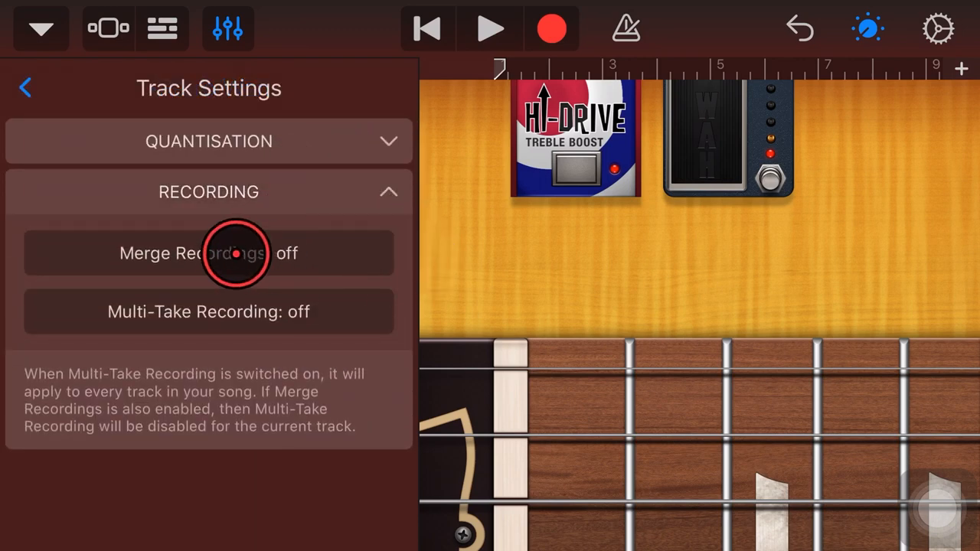
{"action": "left_click", "coordinate": [209, 254]}
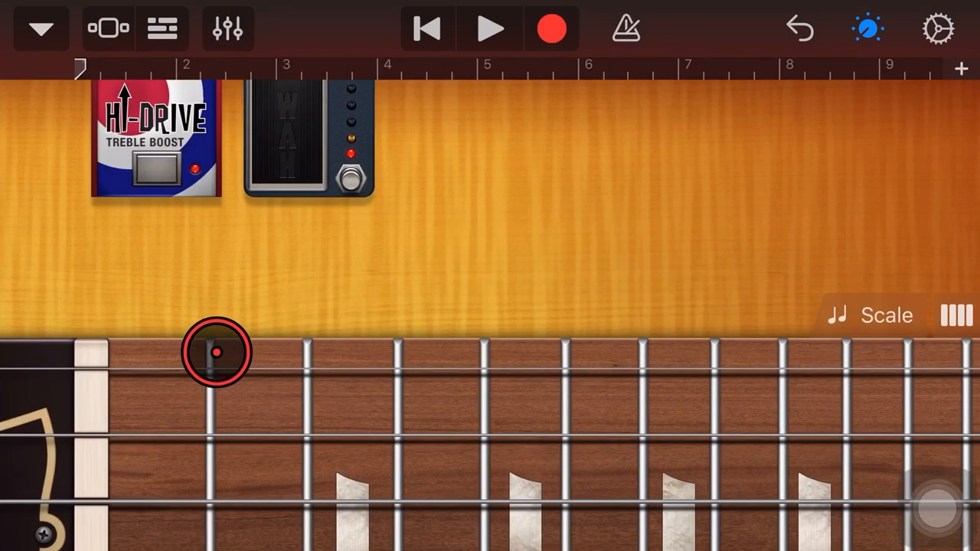
Close Track Controls, then pluck and strum several strings to audition the guitar
{"action": "left_click_drag", "start_coordinate": [217, 353], "coordinate": [431, 326]}
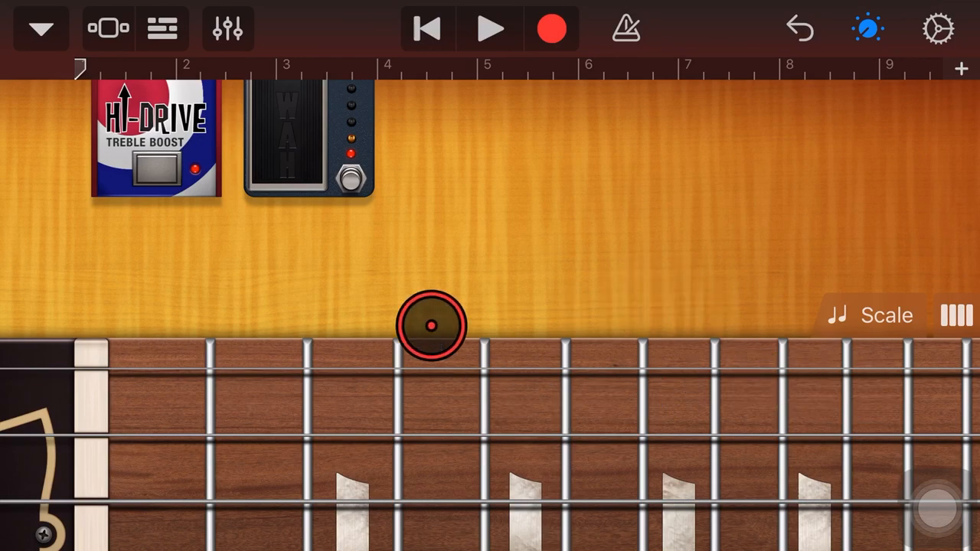
{"action": "left_click_drag", "start_coordinate": [432, 326], "coordinate": [352, 439]}
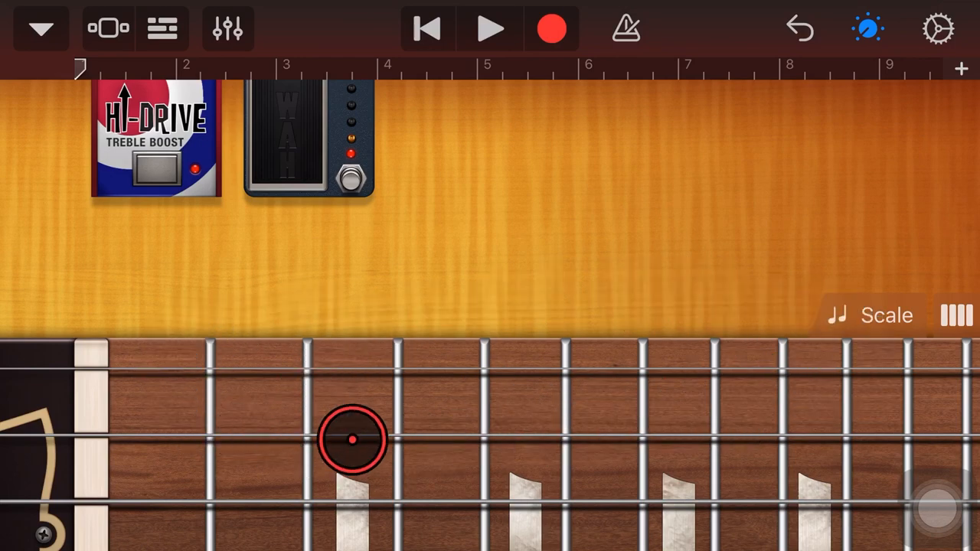
{"action": "left_click_drag", "start_coordinate": [352, 438], "coordinate": [277, 306]}
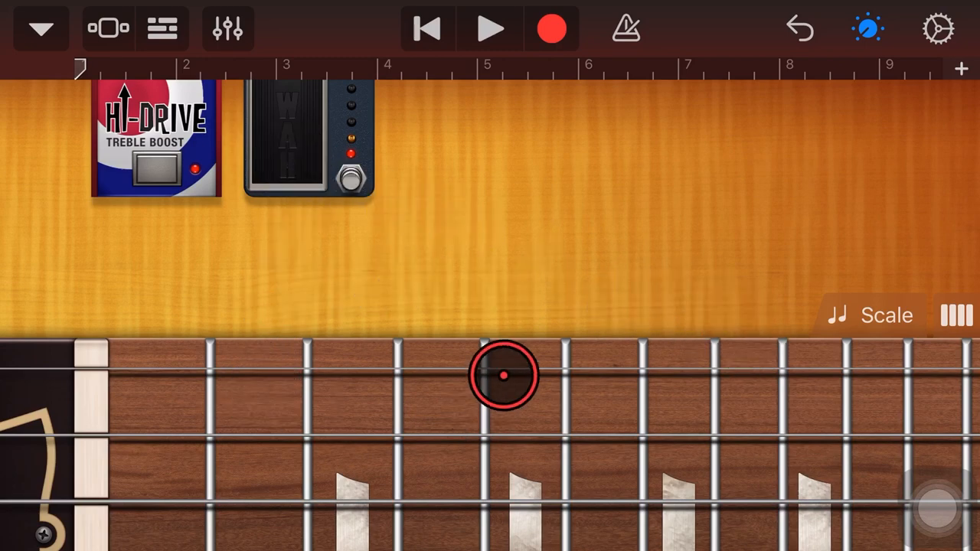
{"action": "left_click_drag", "start_coordinate": [504, 375], "coordinate": [397, 435]}
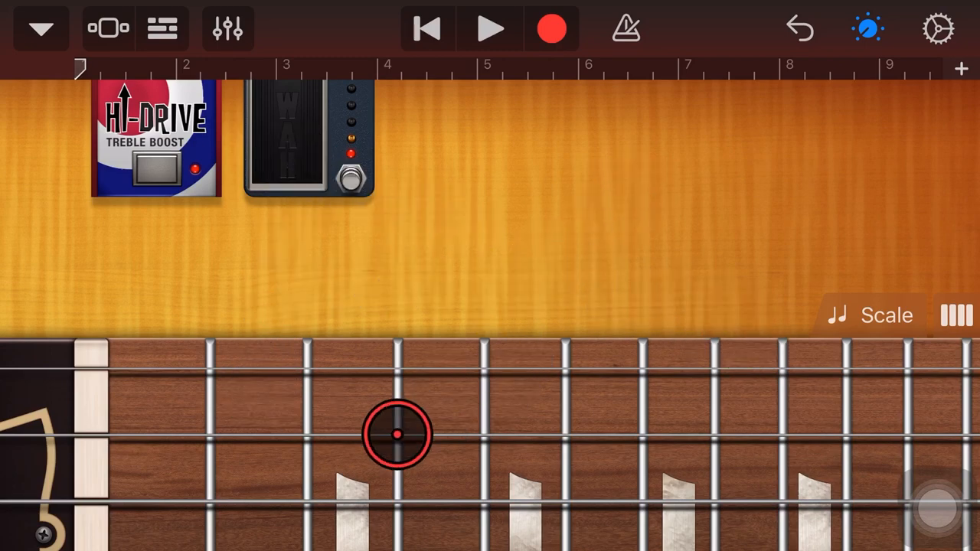
{"action": "left_click_drag", "start_coordinate": [396, 434], "coordinate": [452, 195]}
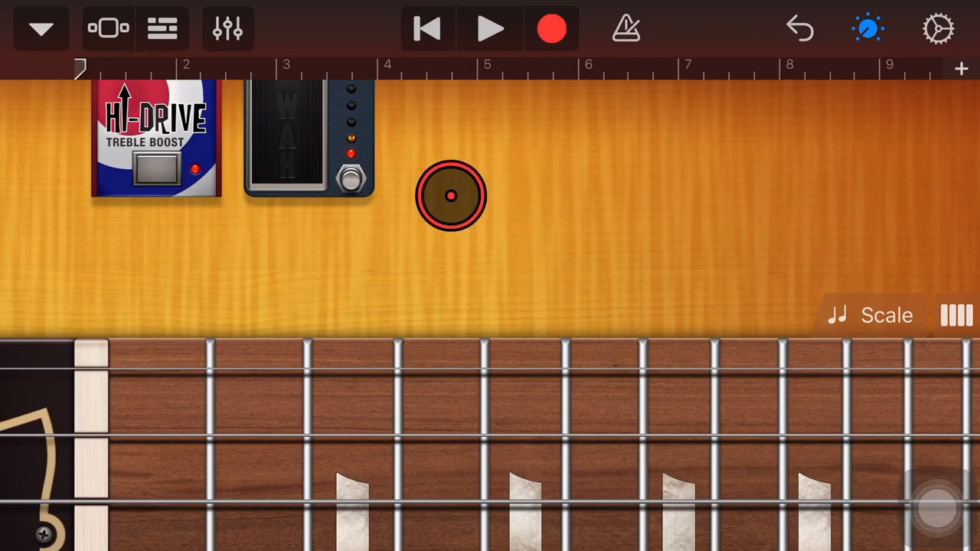
{"action": "left_click", "coordinate": [551, 29]}
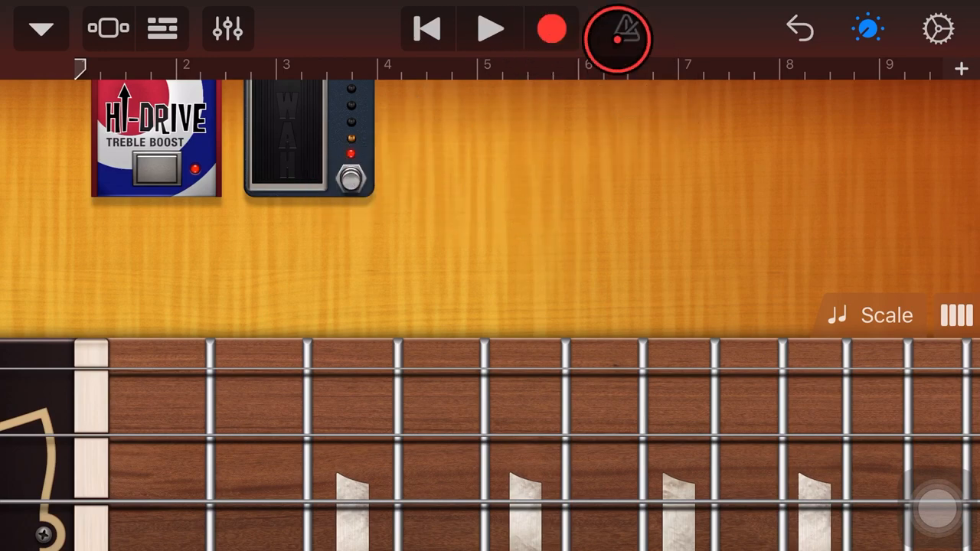
Toggle the metronome, rock the Wah stompbox, then hide the stompboxes to enlarge the fretboard
{"action": "left_click", "coordinate": [617, 29]}
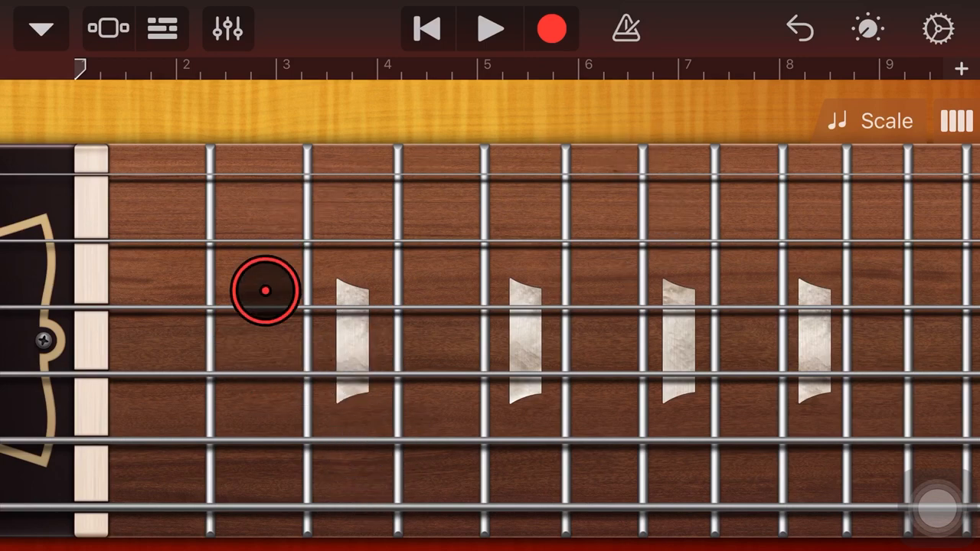
{"action": "left_click_drag", "start_coordinate": [265, 292], "coordinate": [467, 146]}
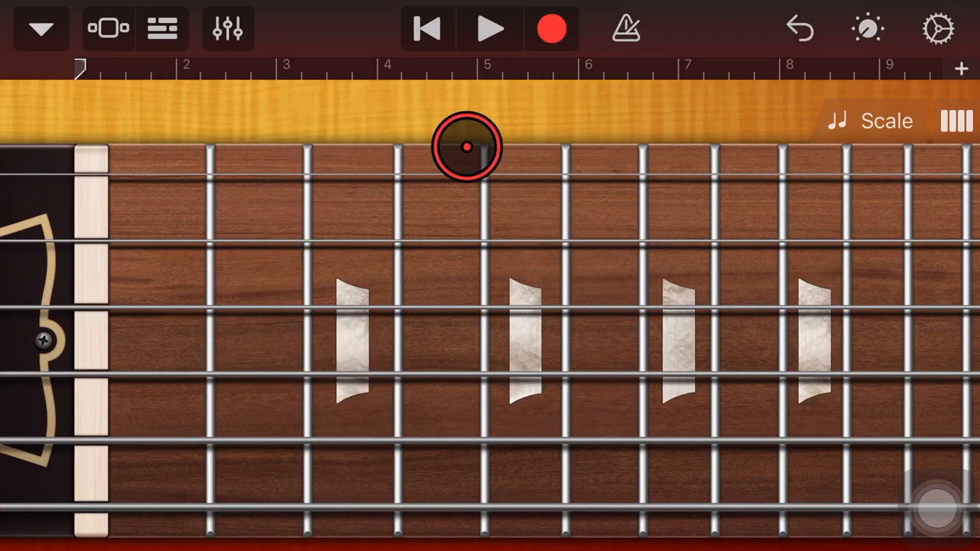
{"action": "left_click", "coordinate": [867, 29]}
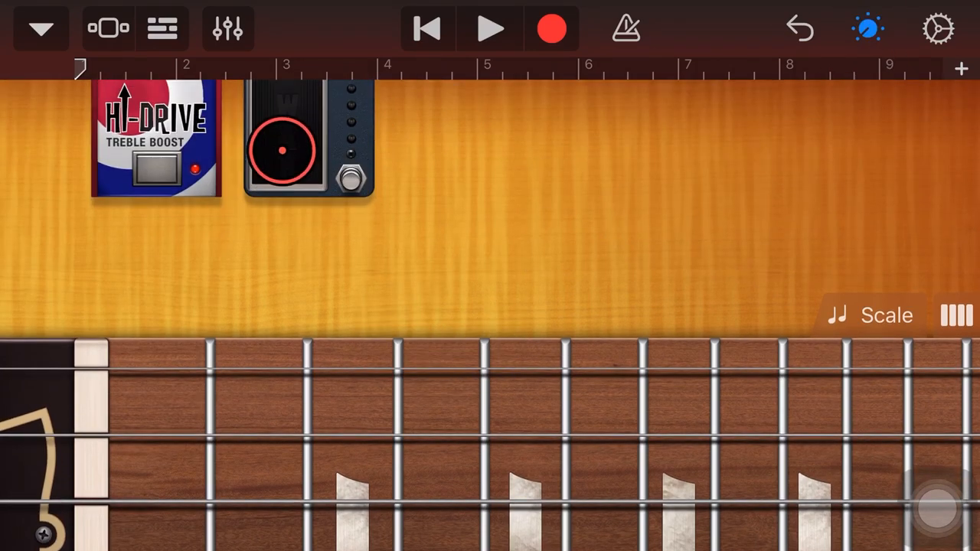
{"action": "left_click_drag", "start_coordinate": [281, 149], "coordinate": [547, 188]}
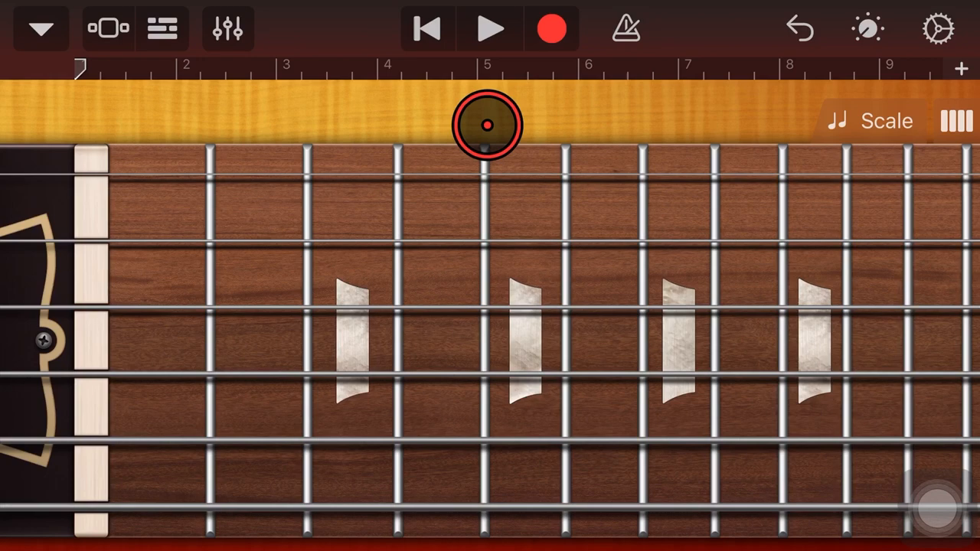
{"action": "left_click", "coordinate": [552, 29]}
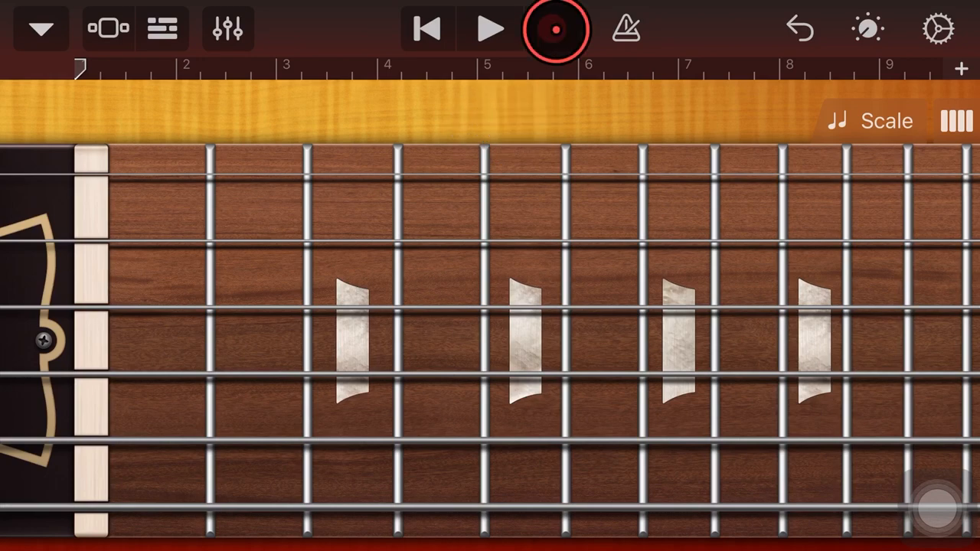
Record roughly eight bars of single guitar notes, stopping near bar 9
{"action": "left_click", "coordinate": [555, 29]}
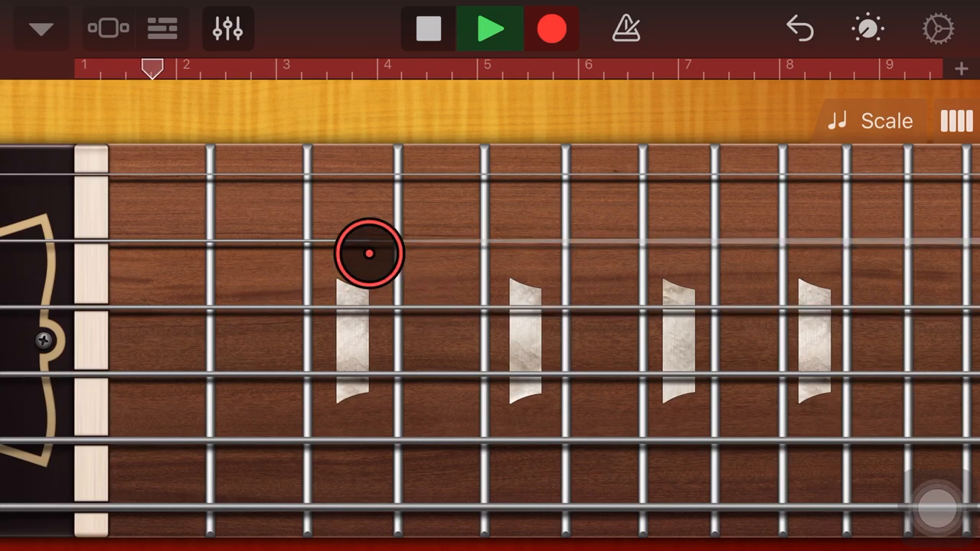
{"action": "left_click_drag", "start_coordinate": [369, 252], "coordinate": [528, 246]}
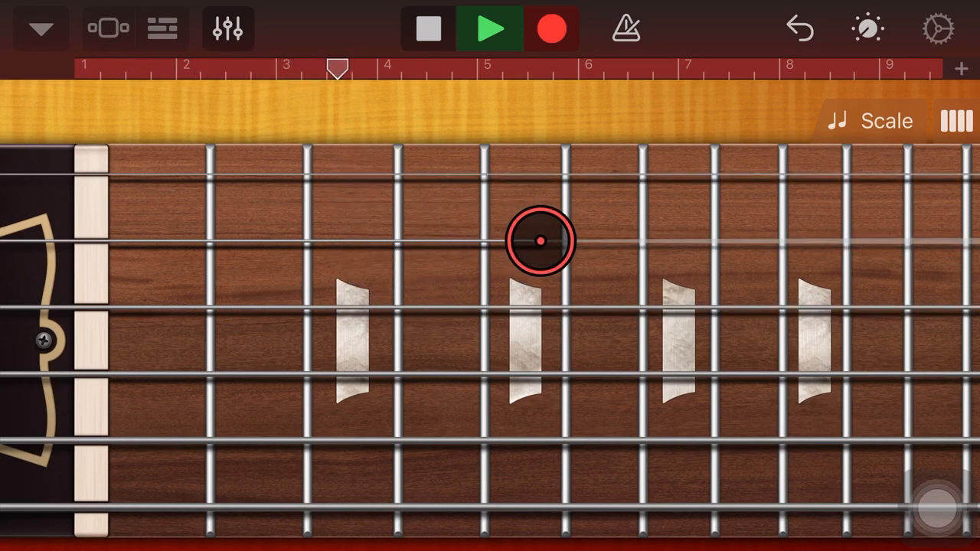
{"action": "left_click_drag", "start_coordinate": [541, 243], "coordinate": [505, 245]}
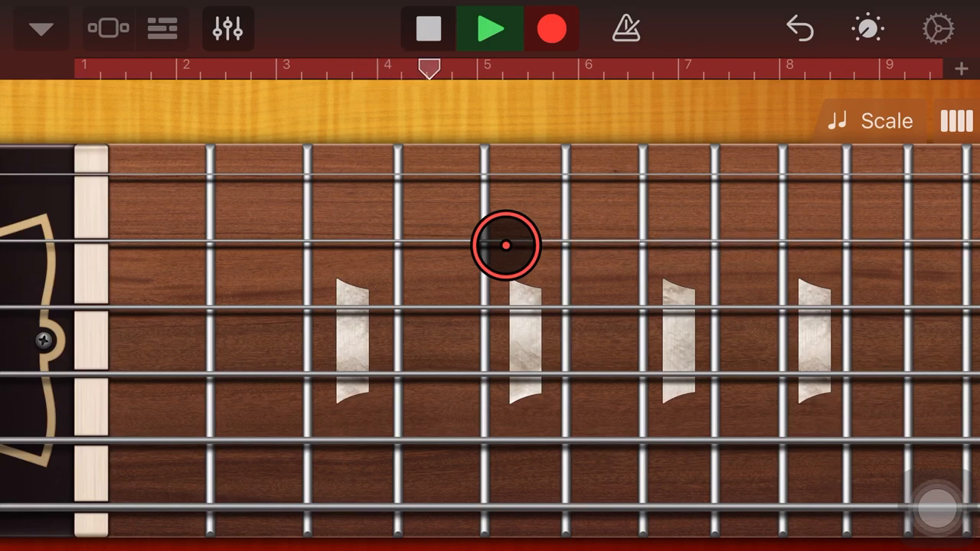
{"action": "left_click_drag", "start_coordinate": [505, 245], "coordinate": [354, 256]}
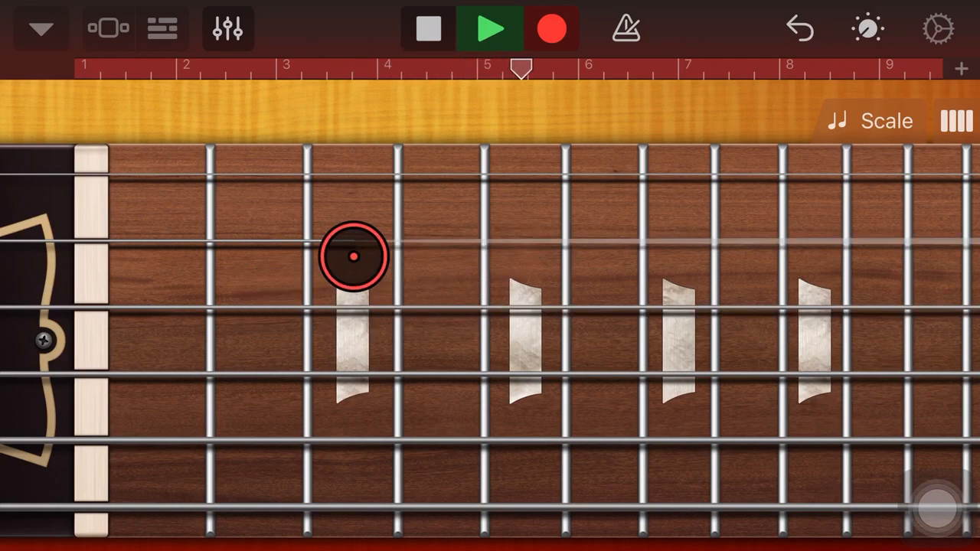
{"action": "left_click_drag", "start_coordinate": [352, 257], "coordinate": [544, 237]}
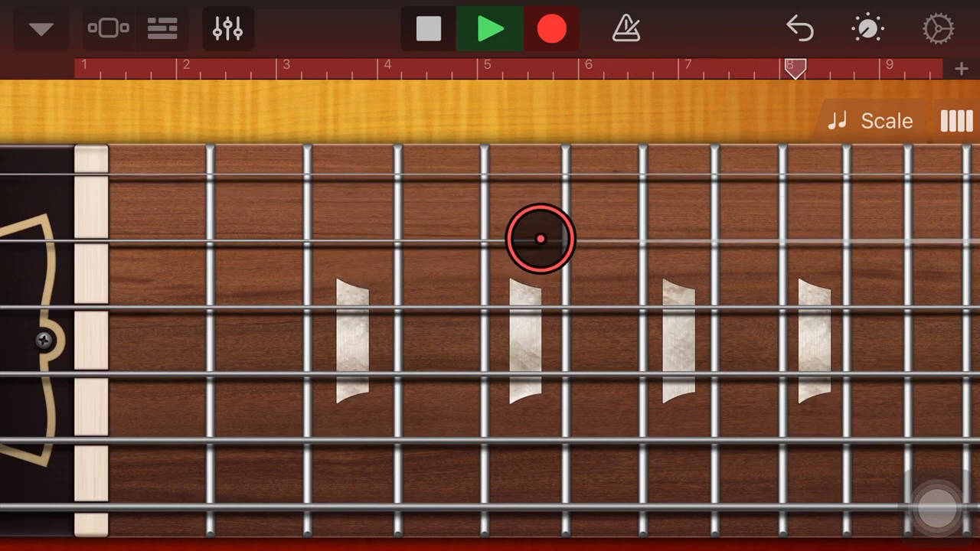
{"action": "left_click", "coordinate": [490, 28]}
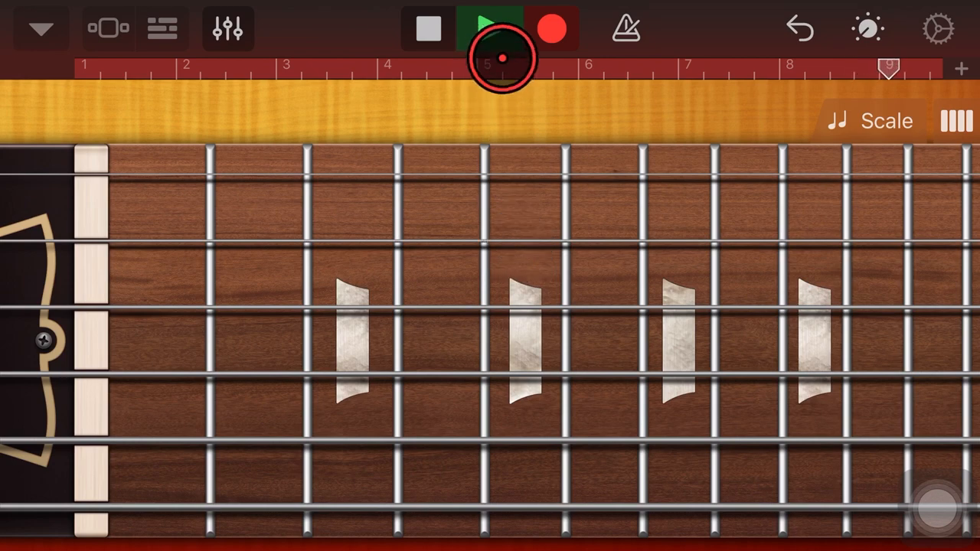
{"action": "left_click", "coordinate": [427, 28]}
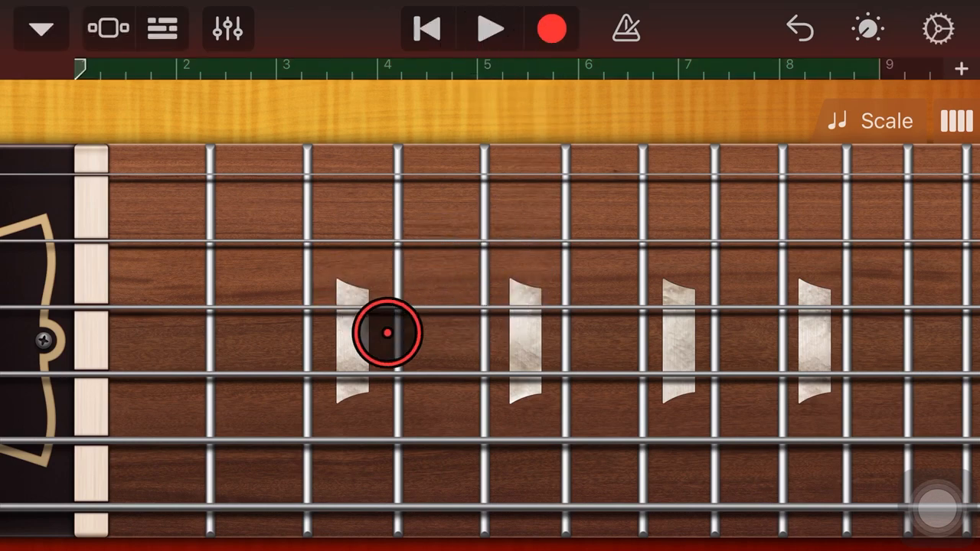
Confirm Merge Recordings is on in Track Settings, then close the panel
{"action": "left_click_drag", "start_coordinate": [386, 333], "coordinate": [387, 220]}
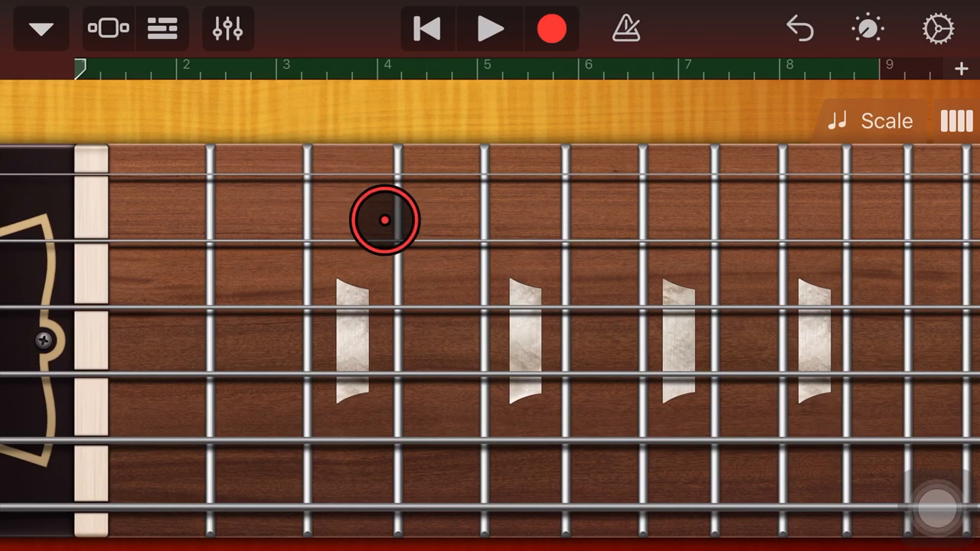
{"action": "left_click", "coordinate": [228, 28]}
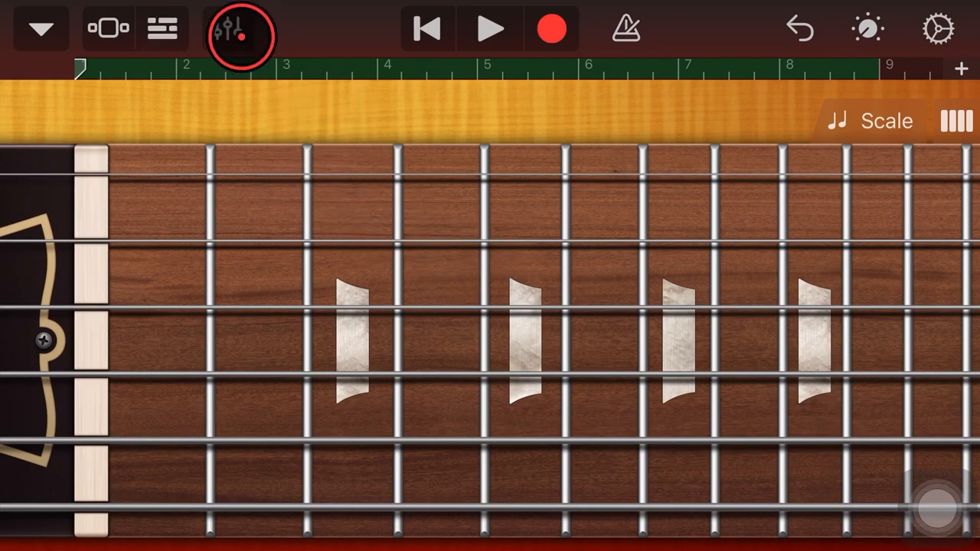
{"action": "left_click", "coordinate": [239, 29]}
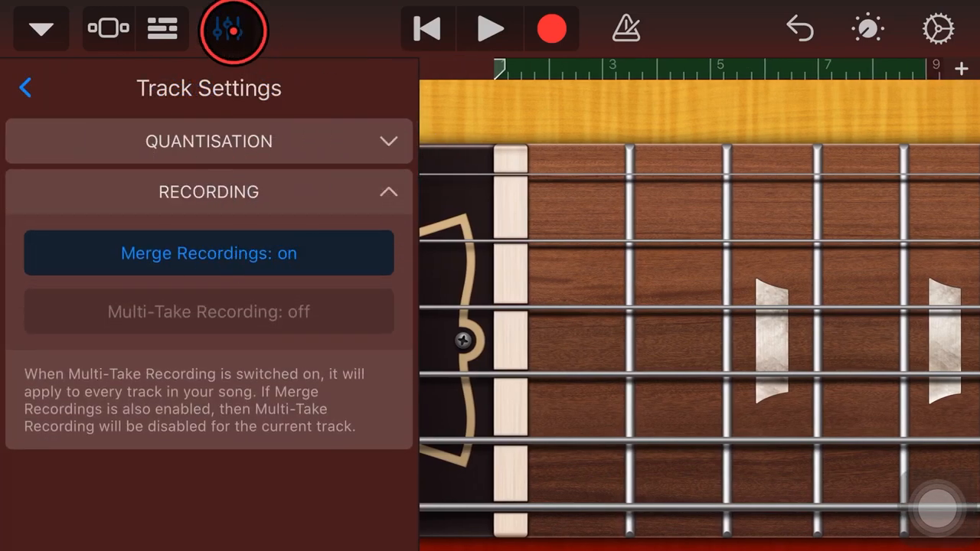
{"action": "left_click", "coordinate": [233, 29]}
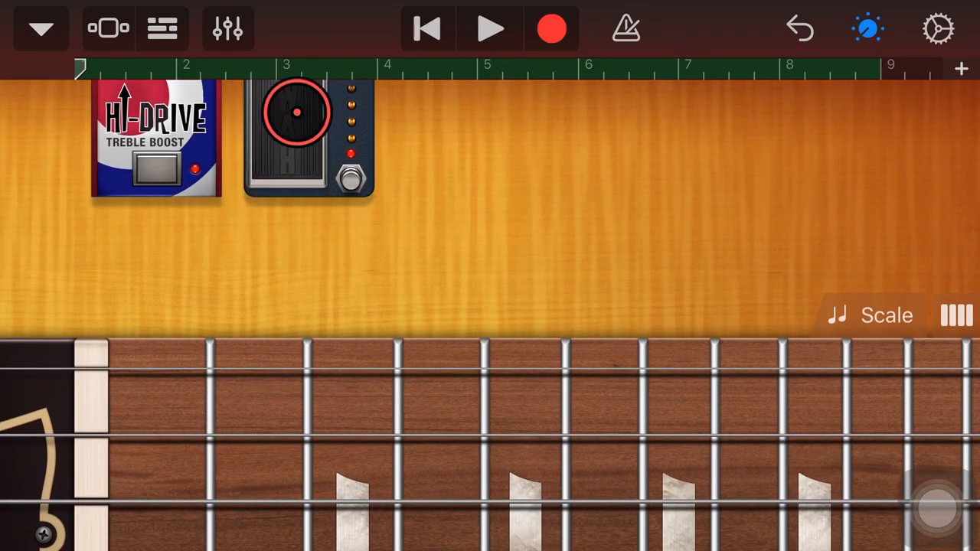
Record a second take, rocking the Wah pedal throughout until recording stops
{"action": "left_click_drag", "start_coordinate": [295, 111], "coordinate": [295, 157]}
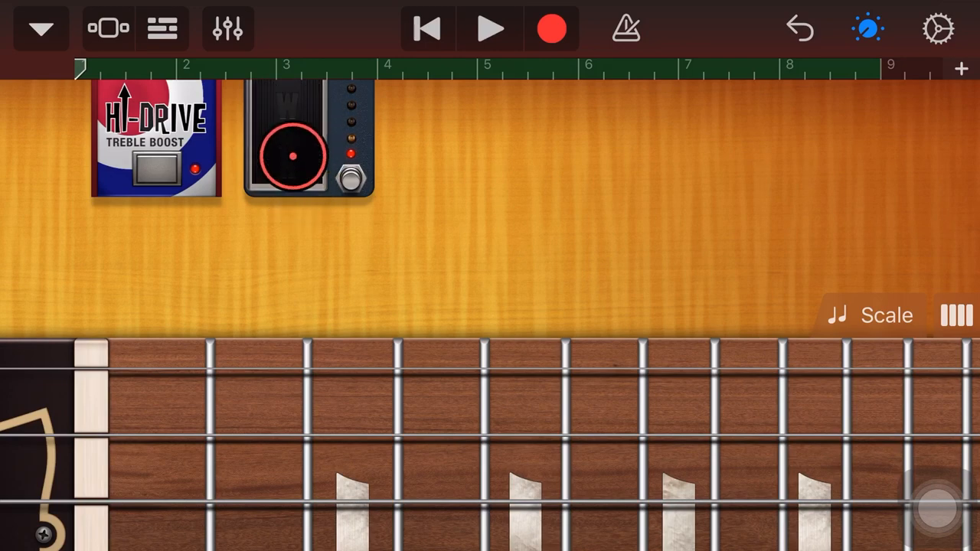
{"action": "left_click_drag", "start_coordinate": [291, 153], "coordinate": [666, 126]}
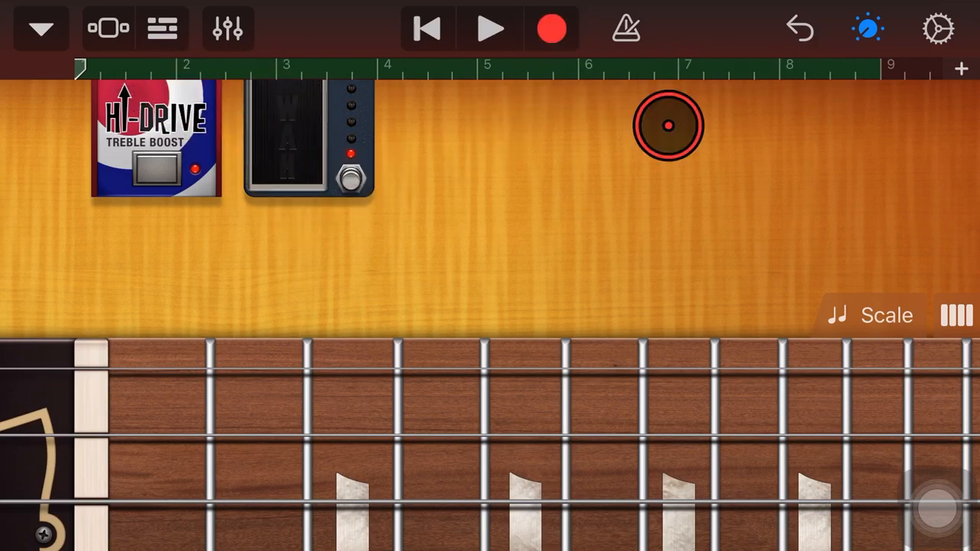
{"action": "left_click_drag", "start_coordinate": [668, 125], "coordinate": [287, 153]}
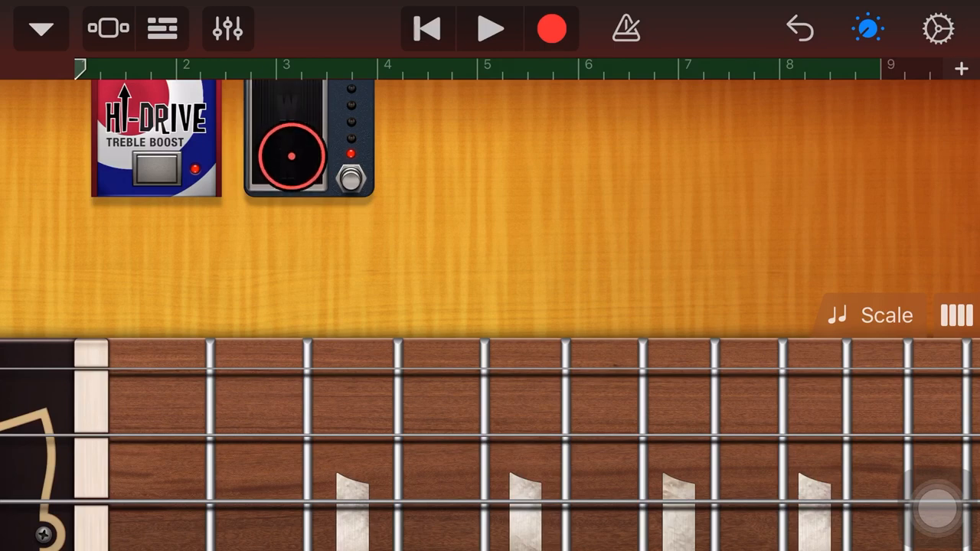
{"action": "left_click", "coordinate": [287, 137]}
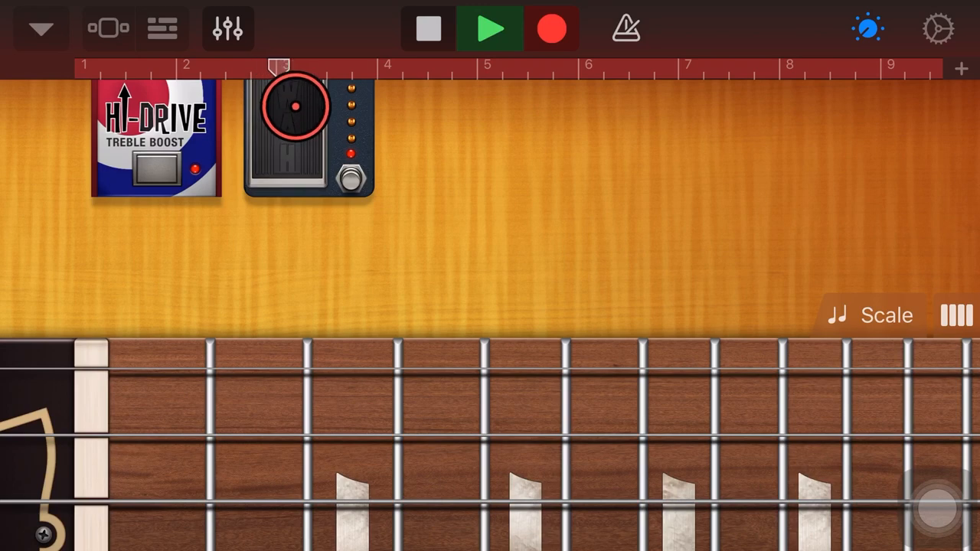
{"action": "left_click_drag", "start_coordinate": [279, 65], "coordinate": [369, 65]}
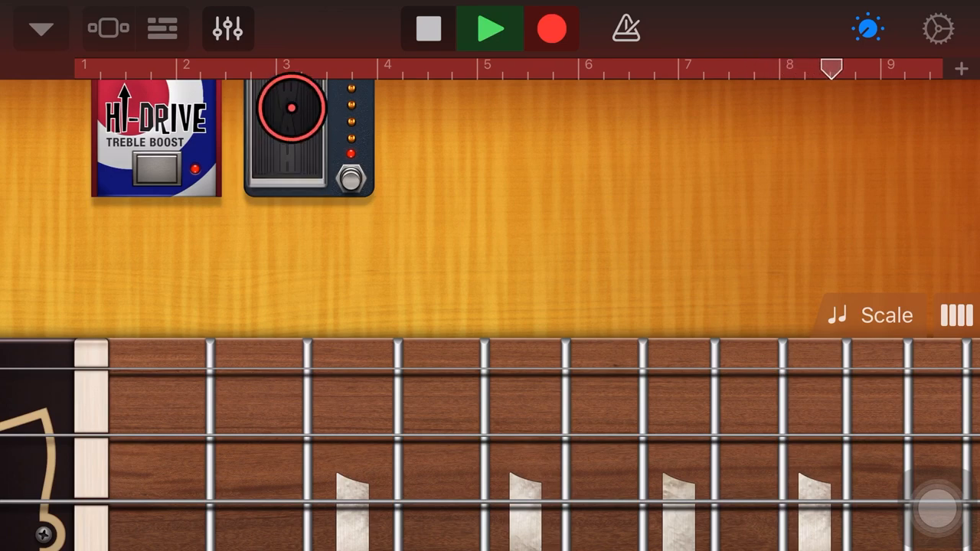
{"action": "left_click", "coordinate": [428, 28]}
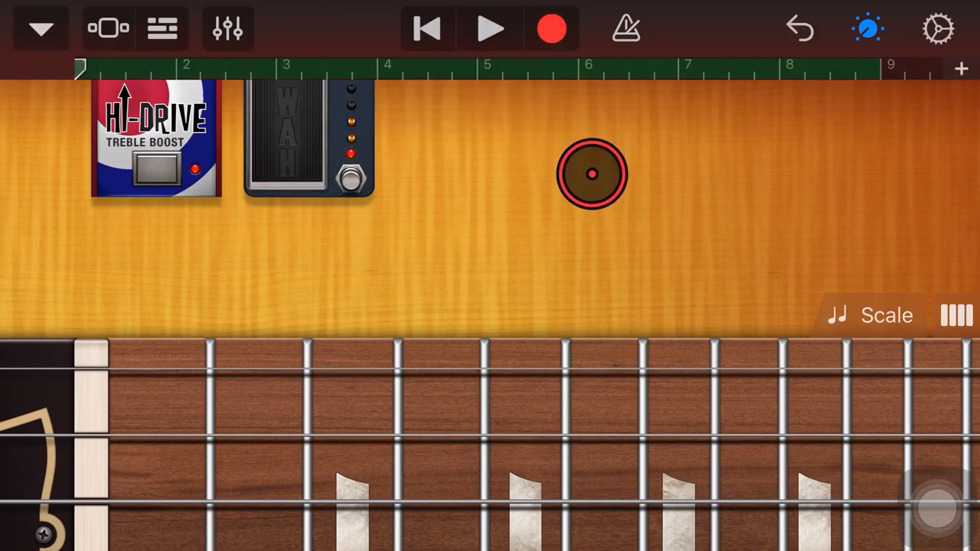
Switch to Tracks view to show the arrangement of all tracks
{"action": "left_click", "coordinate": [163, 29]}
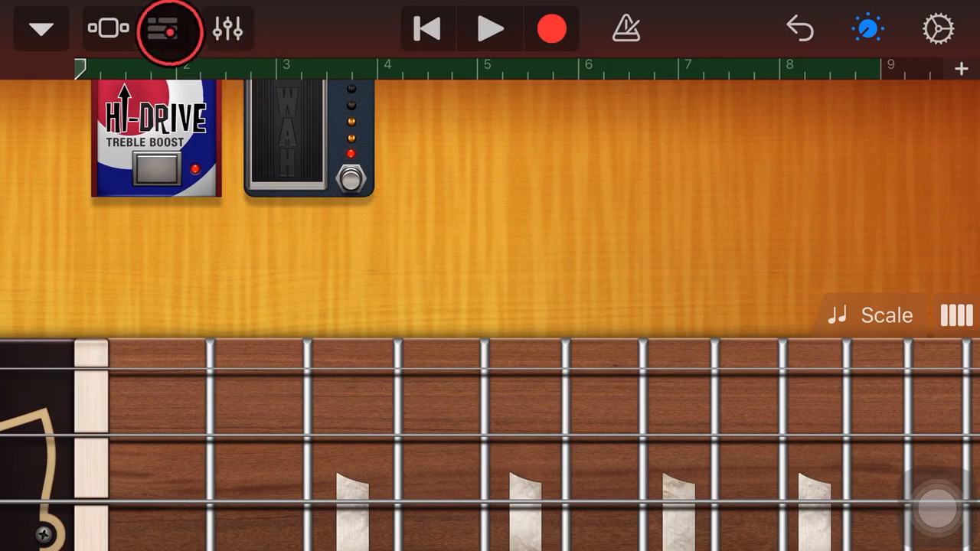
{"action": "left_click", "coordinate": [170, 28]}
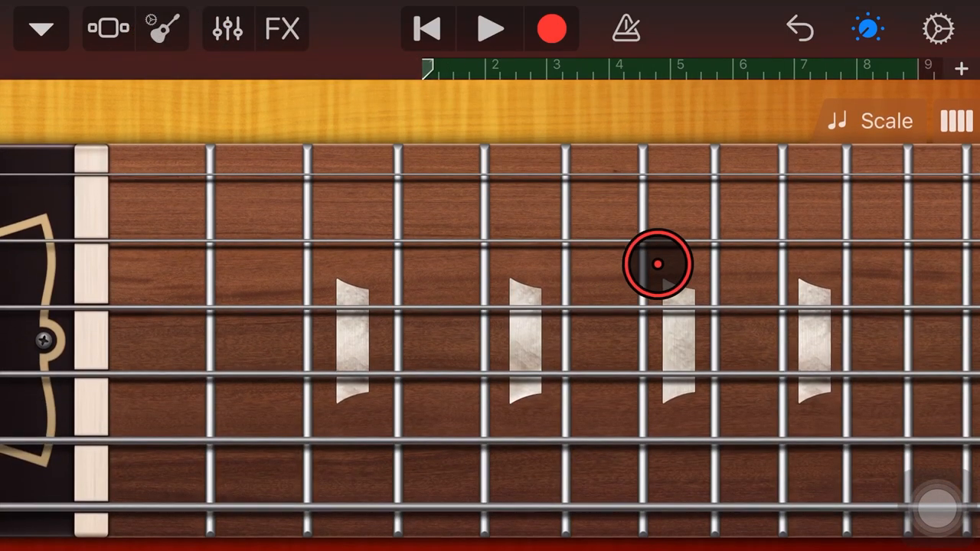
{"action": "left_click", "coordinate": [108, 28]}
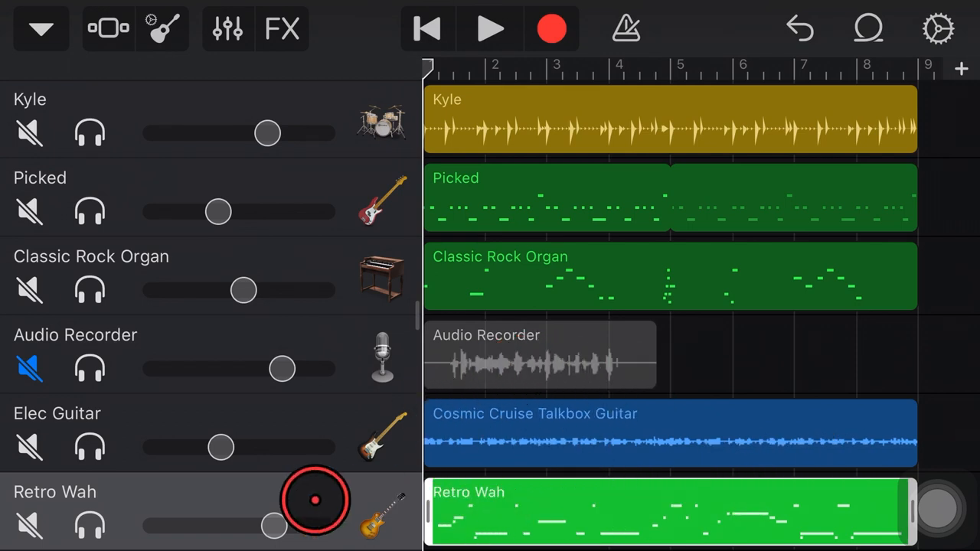
Solo the Retro Wah track, play back its merged region, then stop
{"action": "left_click", "coordinate": [490, 29]}
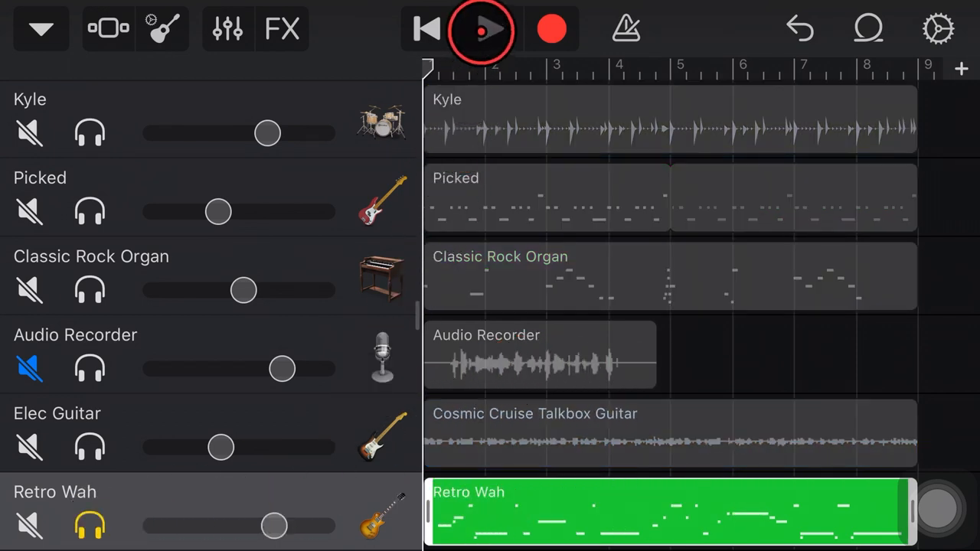
{"action": "left_click", "coordinate": [484, 29]}
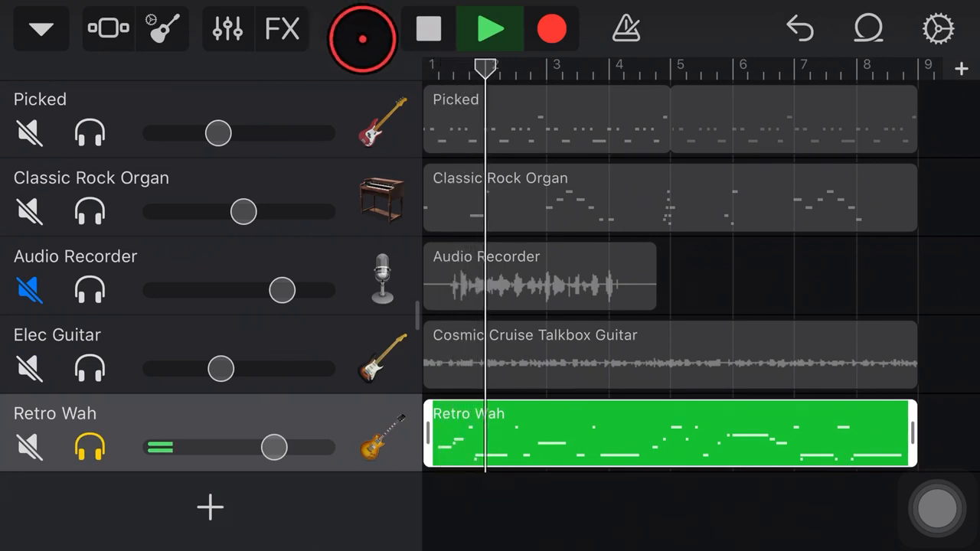
{"action": "left_click", "coordinate": [490, 28]}
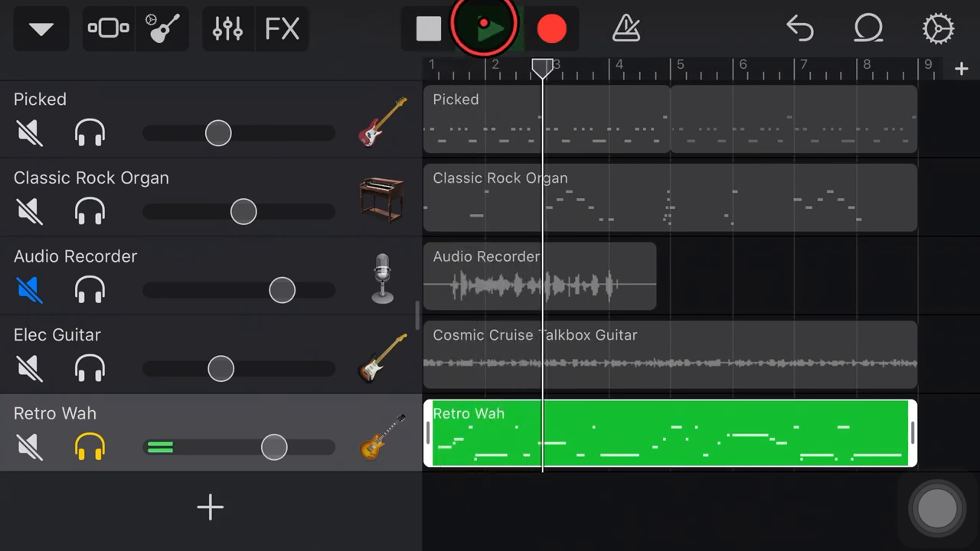
{"action": "left_click", "coordinate": [482, 28]}
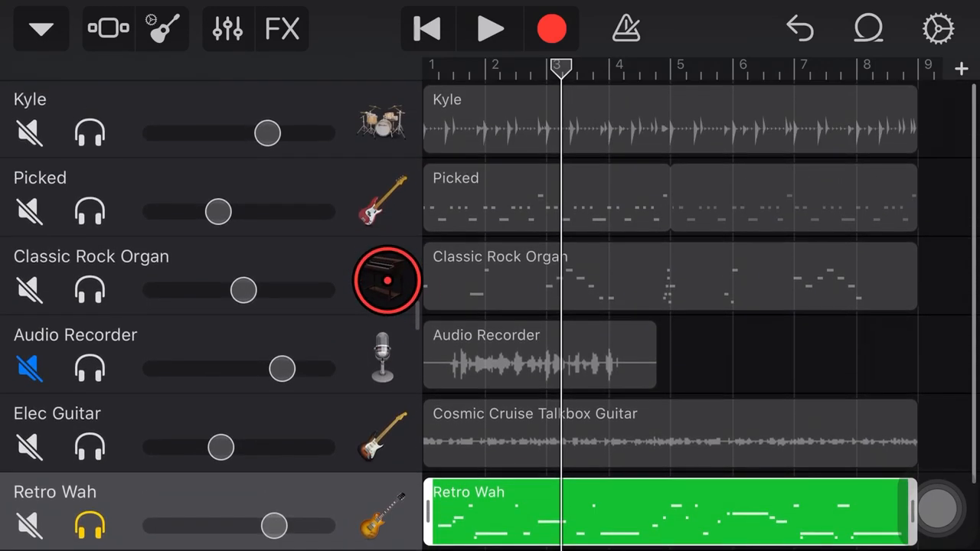
{"action": "scroll", "scroll_direction": "down", "scroll_amount": 3}
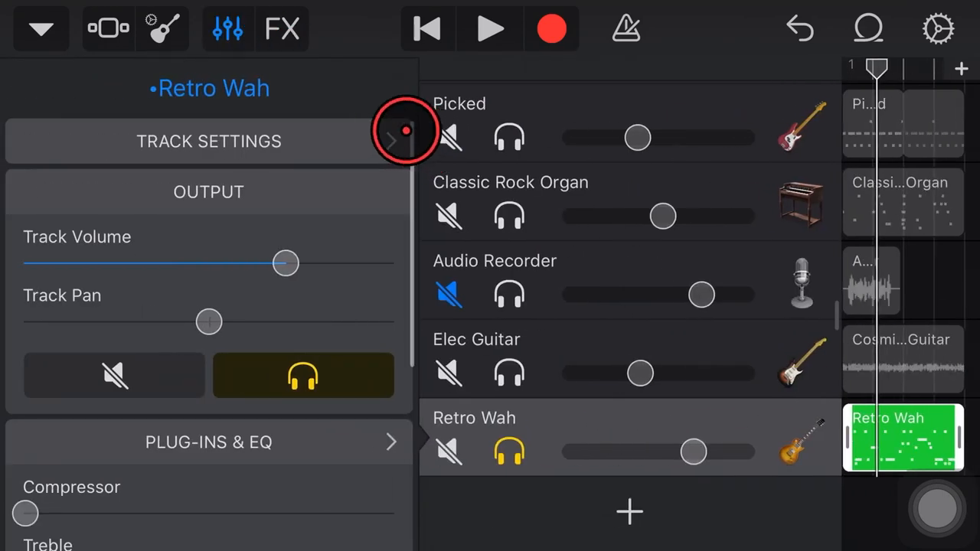
{"action": "left_click", "coordinate": [391, 140]}
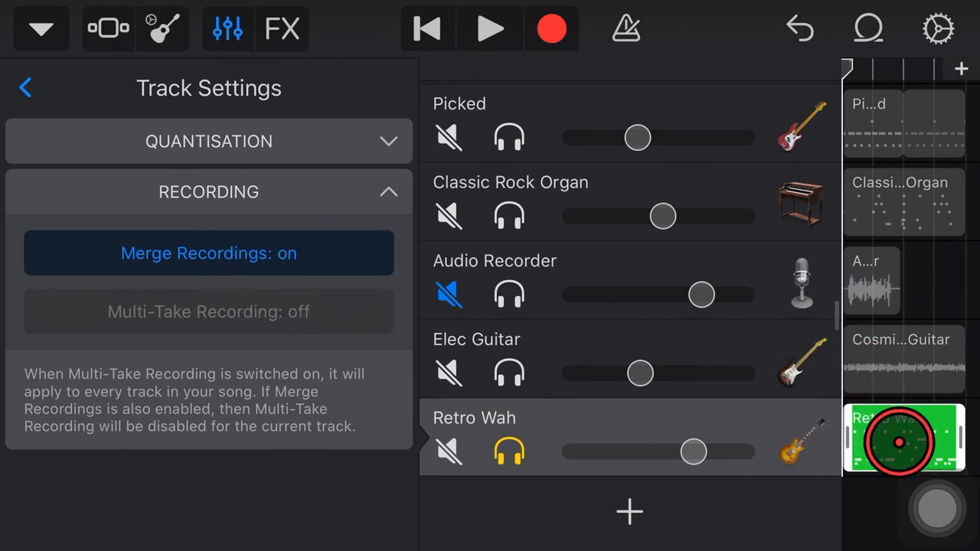
{"action": "left_click", "coordinate": [25, 87]}
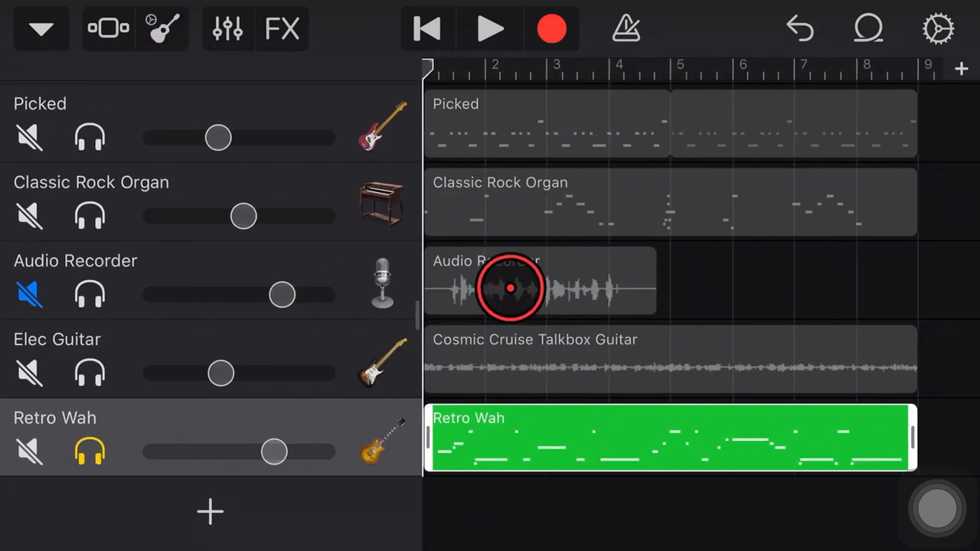
{"action": "mouse_move", "coordinate": [474, 299]}
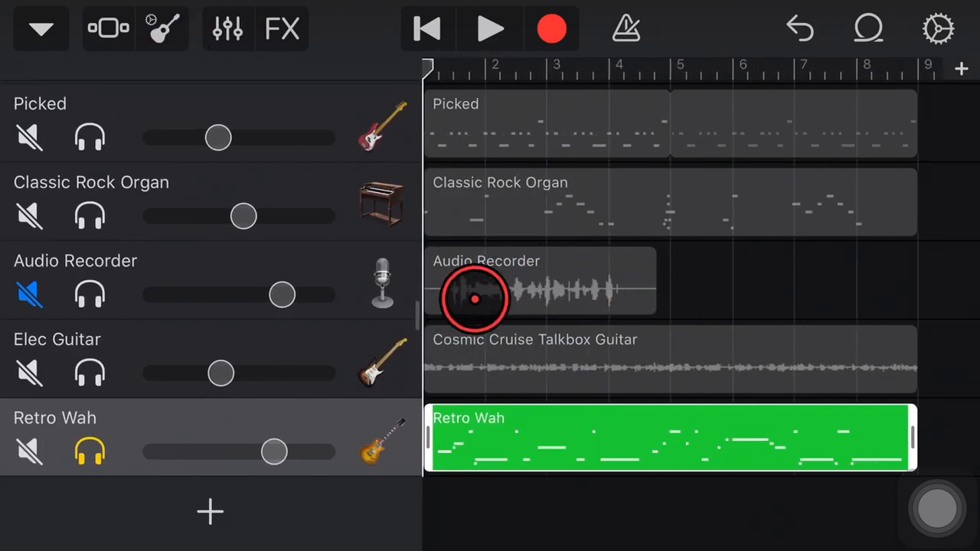